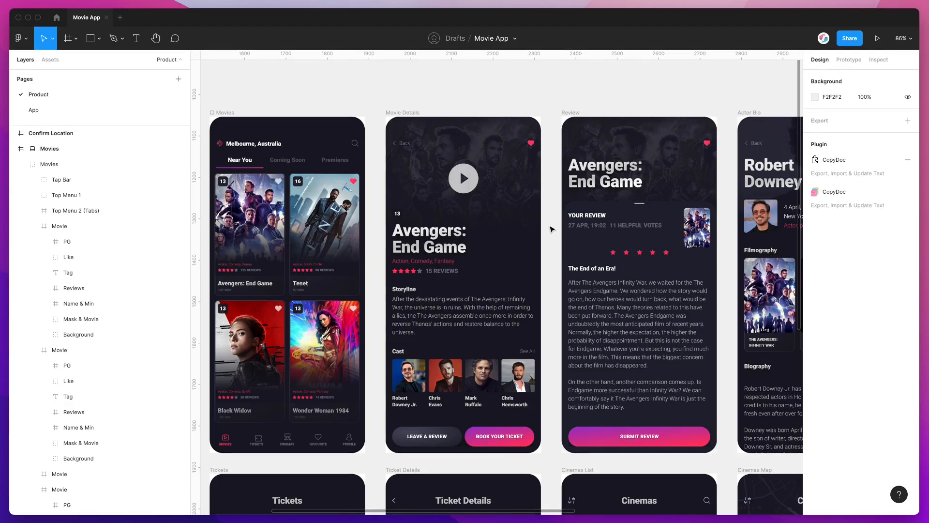
mouse_move(550, 332)
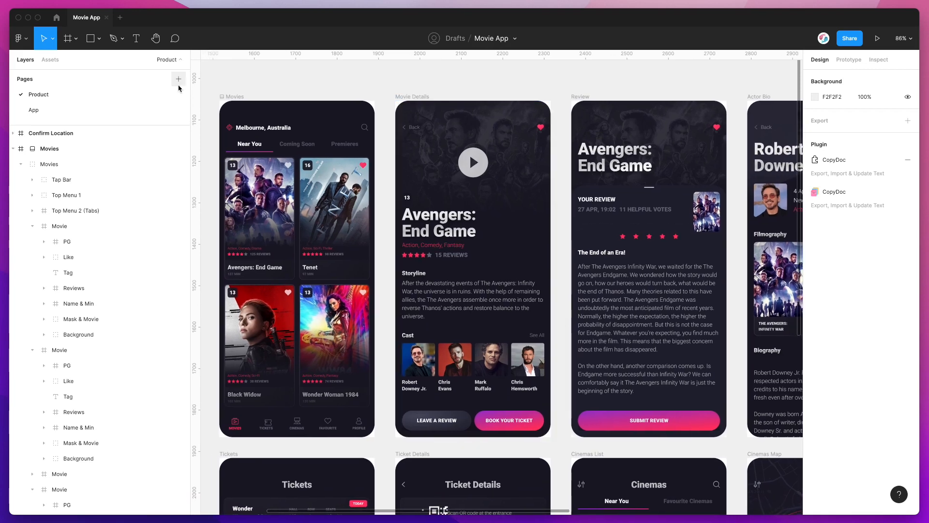
- Deselect the canvas and reach the Plugins menu to launch CopyDoc Text Kit
left_click(56, 17)
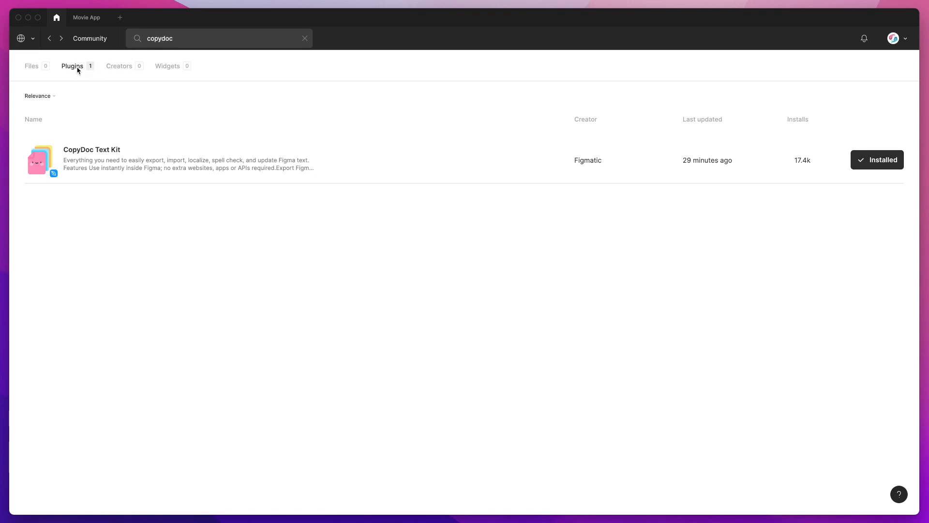
mouse_move(79, 160)
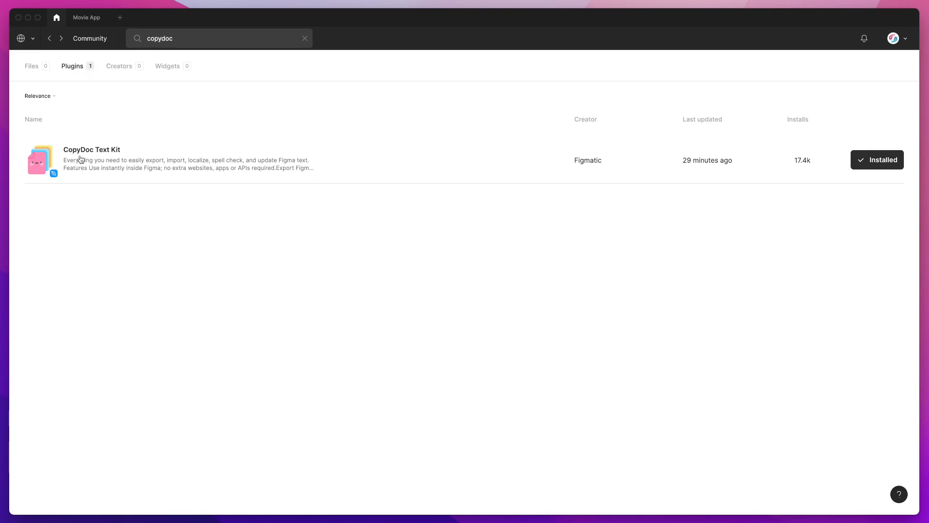
mouse_move(870, 178)
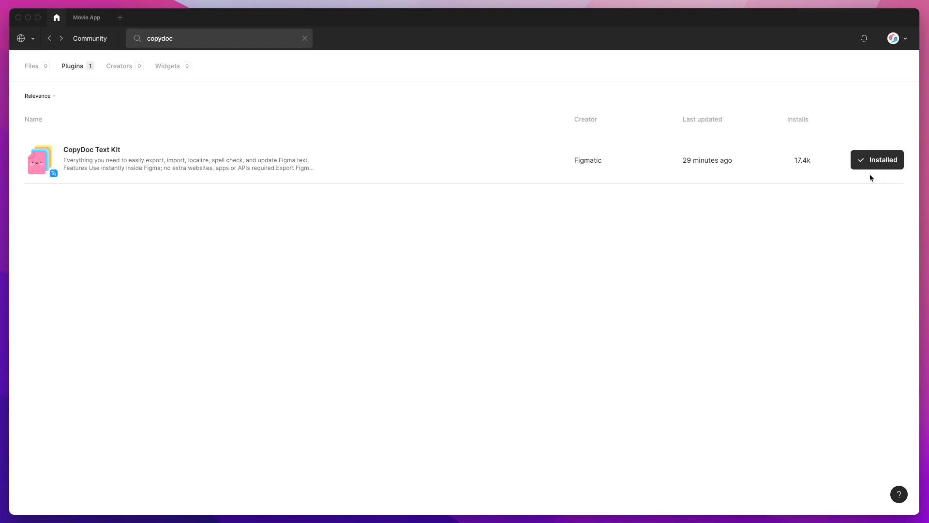
mouse_move(426, 165)
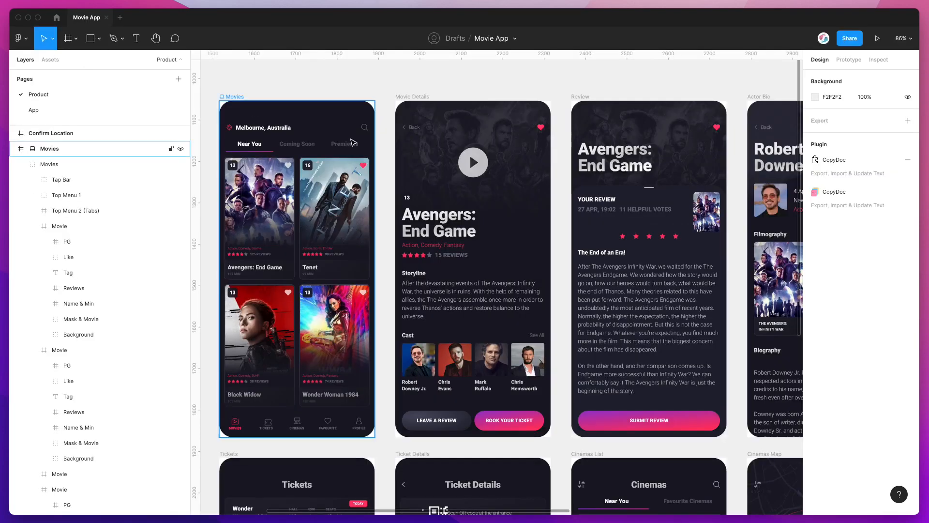
left_click(384, 103)
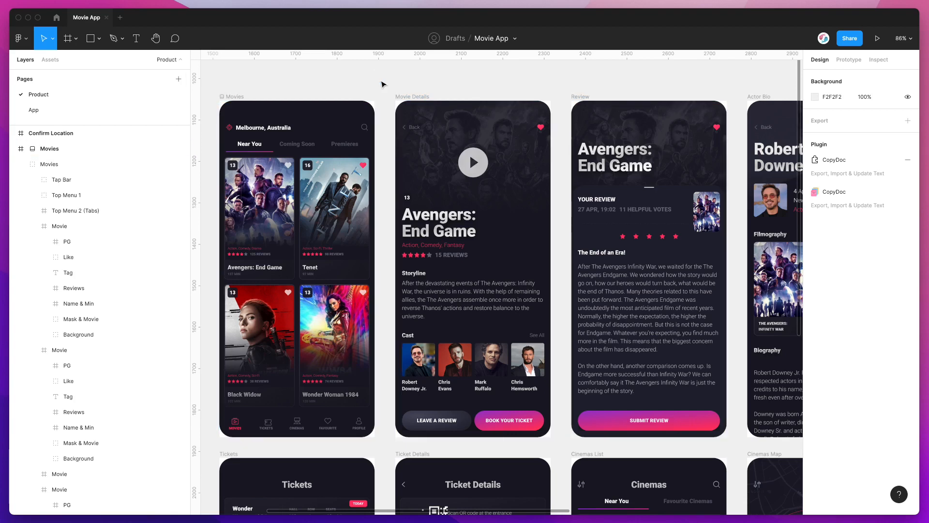
mouse_move(366, 75)
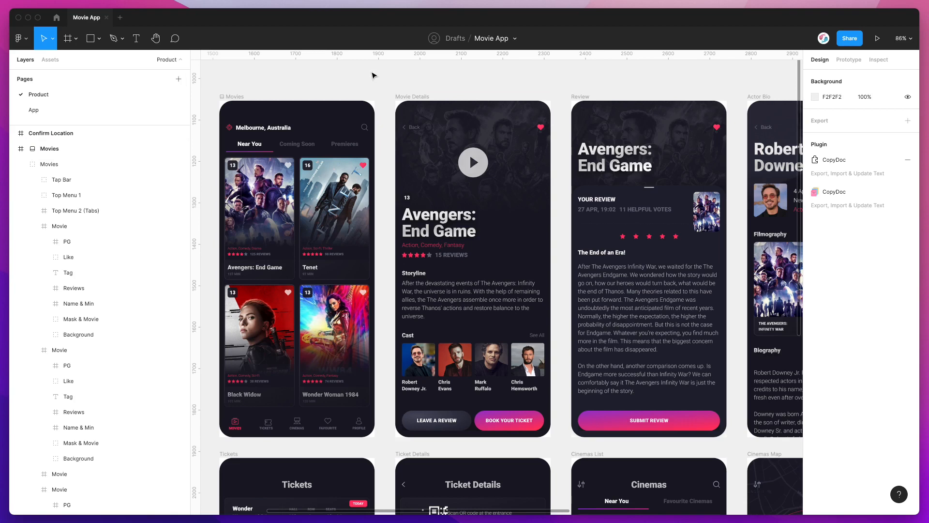
right_click(373, 75)
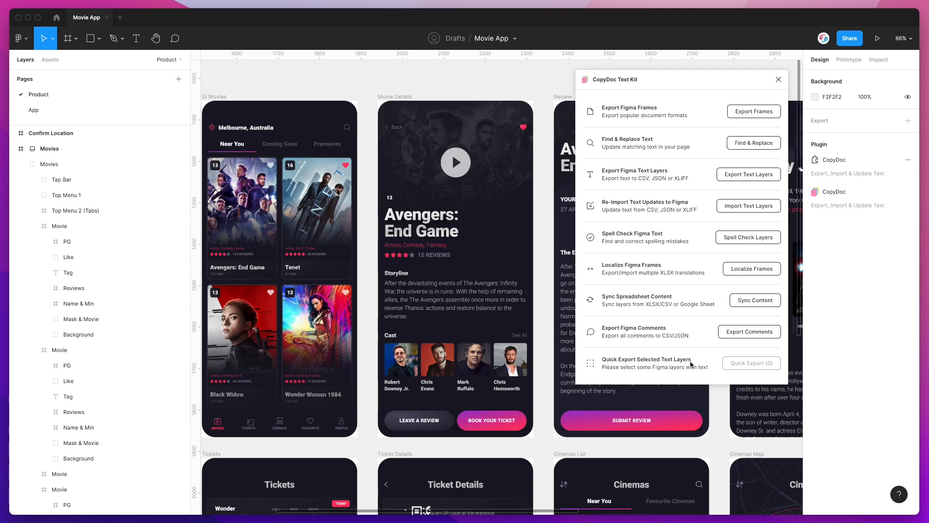
mouse_move(539, 289)
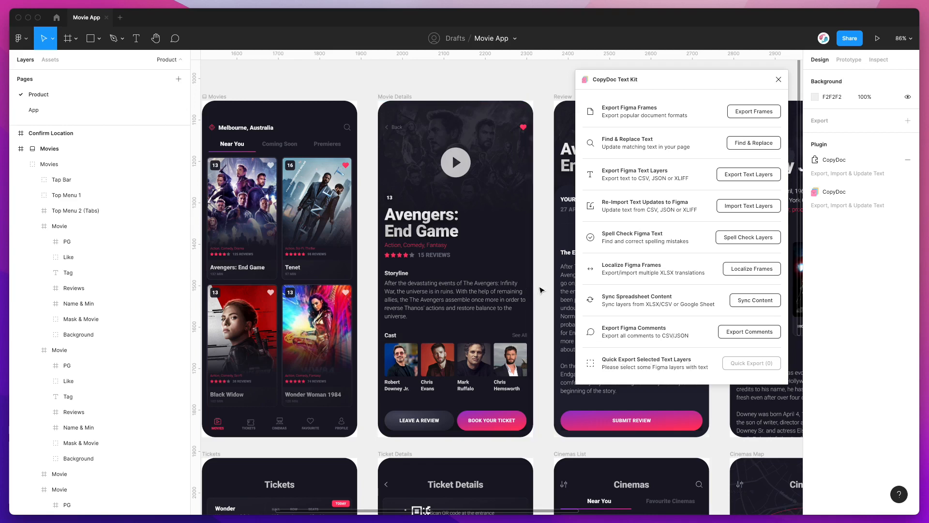
mouse_move(639, 194)
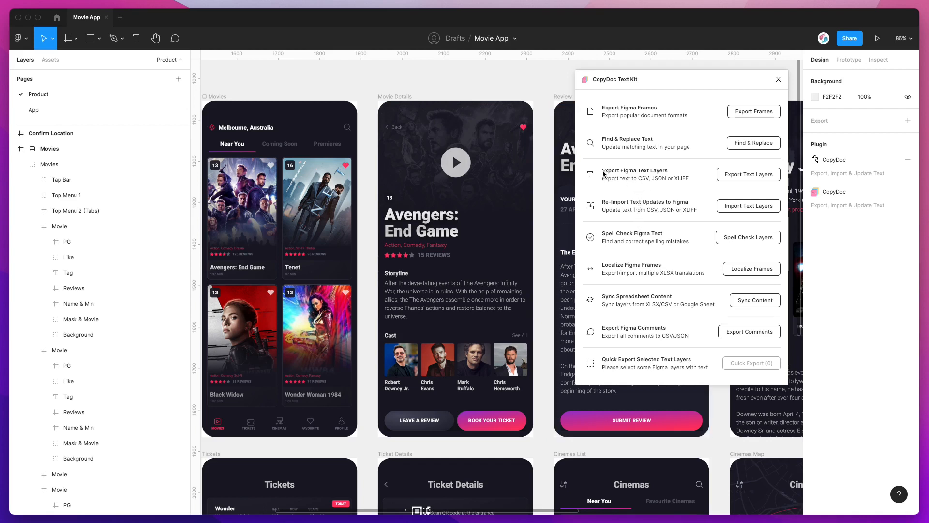
mouse_move(677, 173)
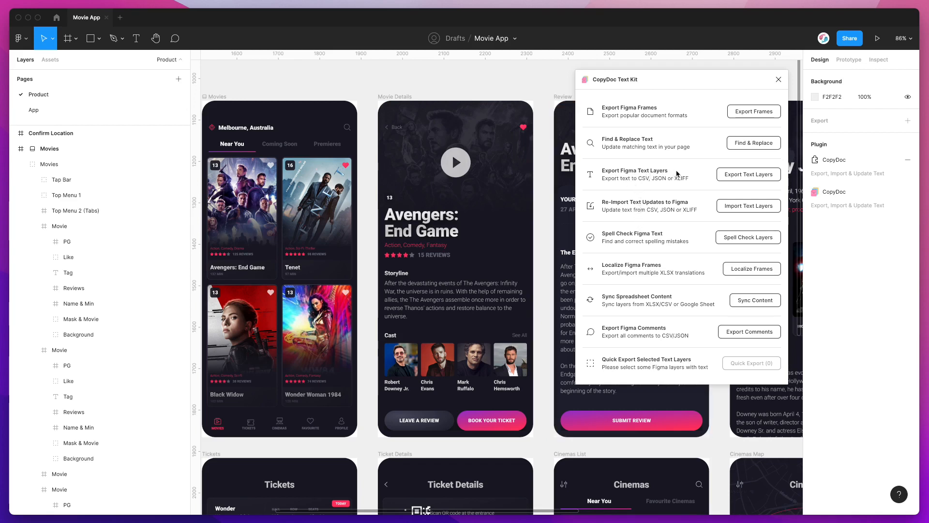
- Show the Export Text Layers settings and review the frame checklist, 12 of 14 Movie App frames ticked
left_click(748, 173)
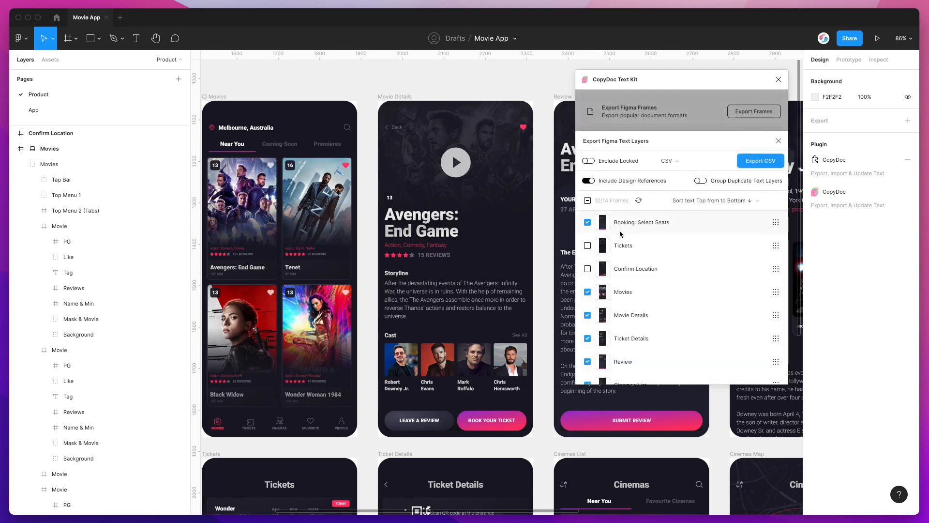
scroll("down", 3)
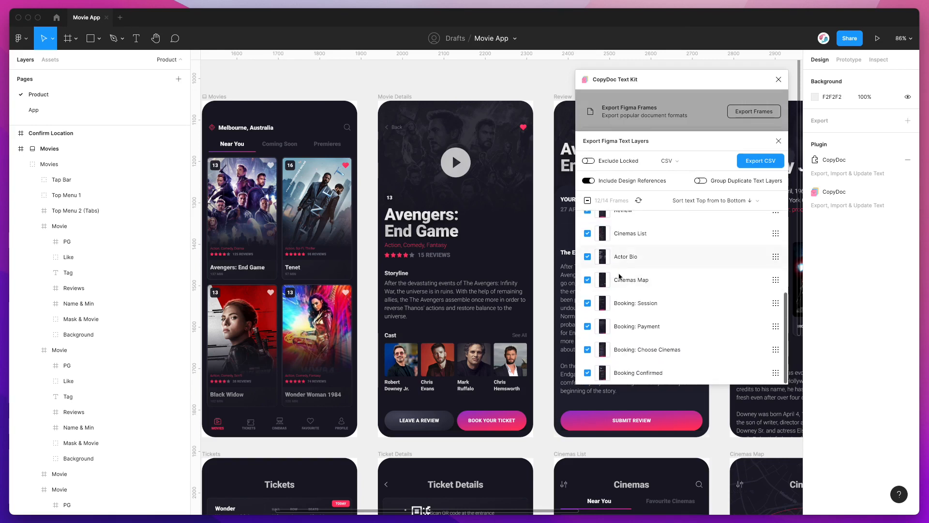
scroll("up", 3)
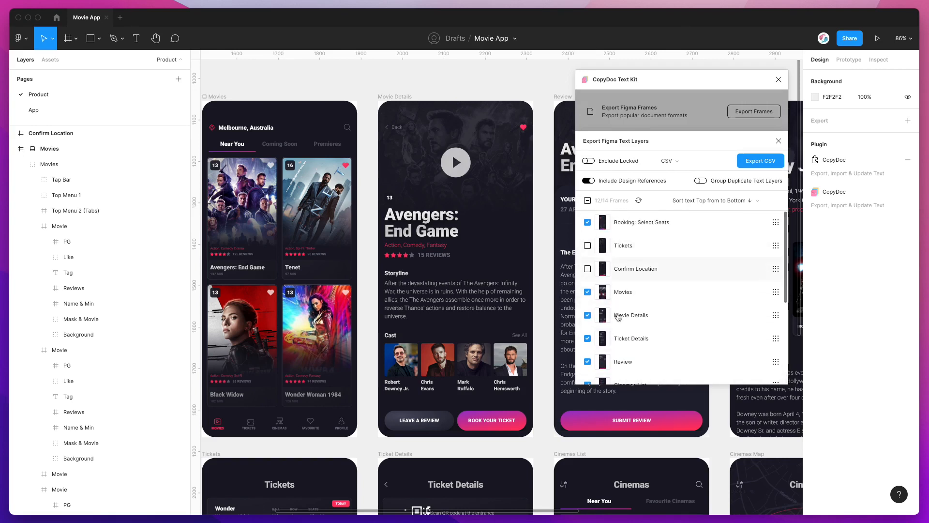
mouse_move(682, 290)
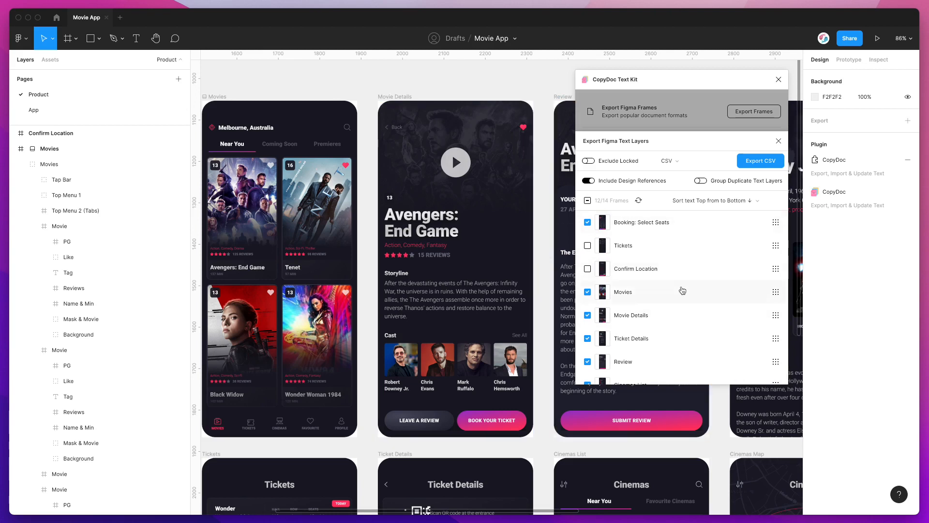
scroll("down", 3)
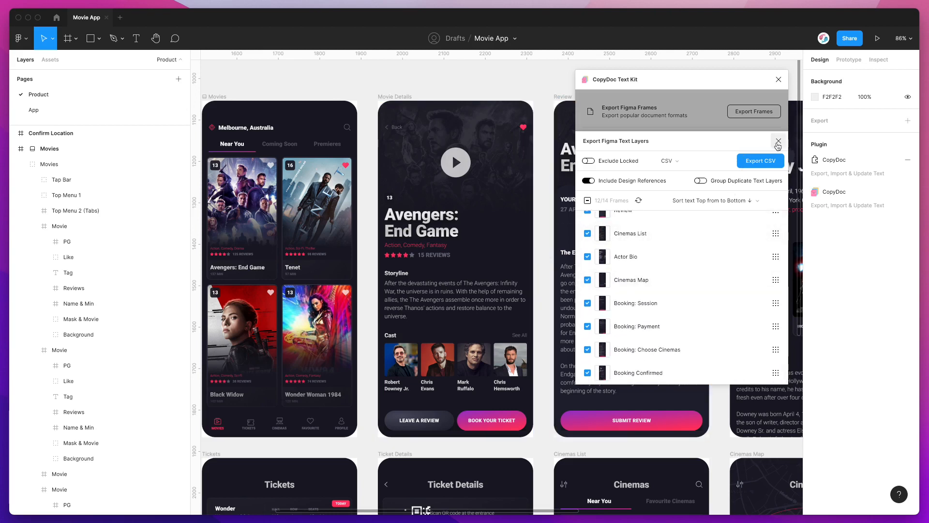
- Leave the export settings and select the Movie Details frame, giving Quick Export 15 text layers
left_click(778, 141)
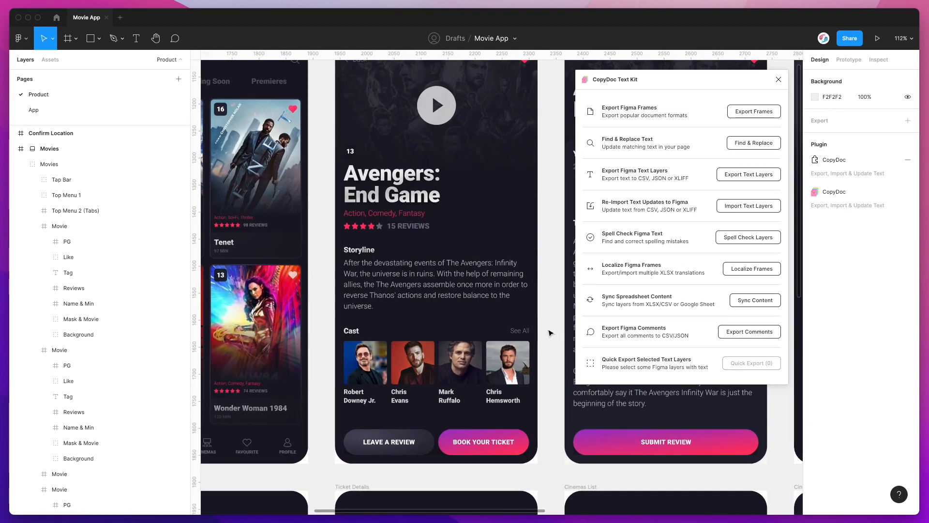
scroll("down", 3)
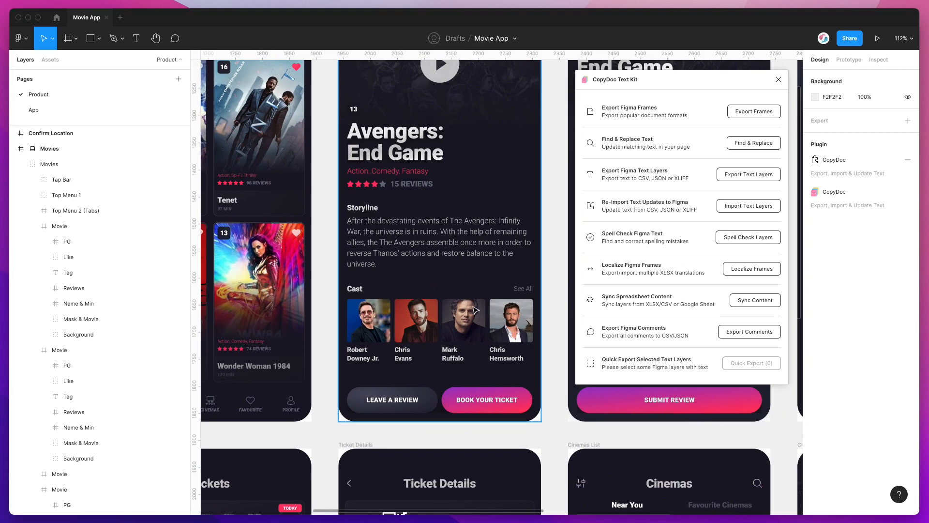
left_click(438, 237)
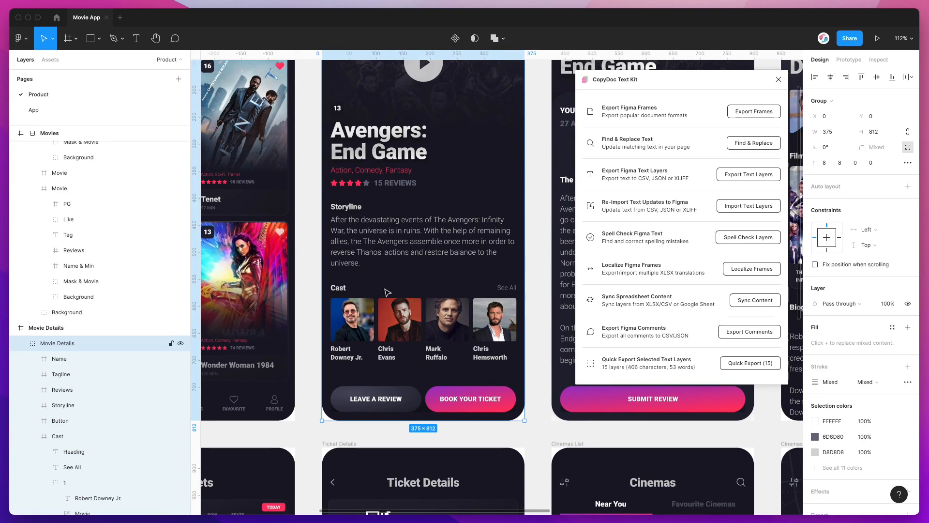
- Select the Cast group inside Movie Details via See All and Mark Ruffalo layers, leaving 6 text layers for Quick Export
left_click(423, 320)
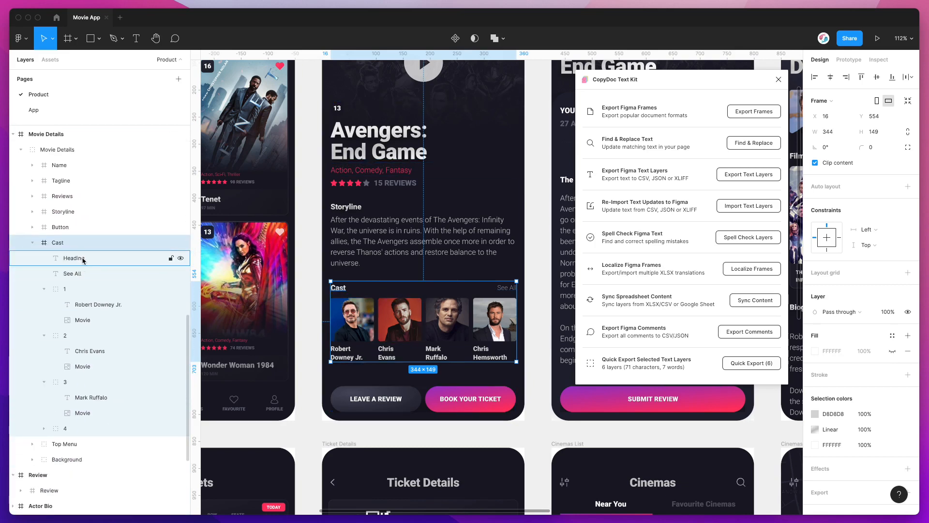
left_click(73, 257)
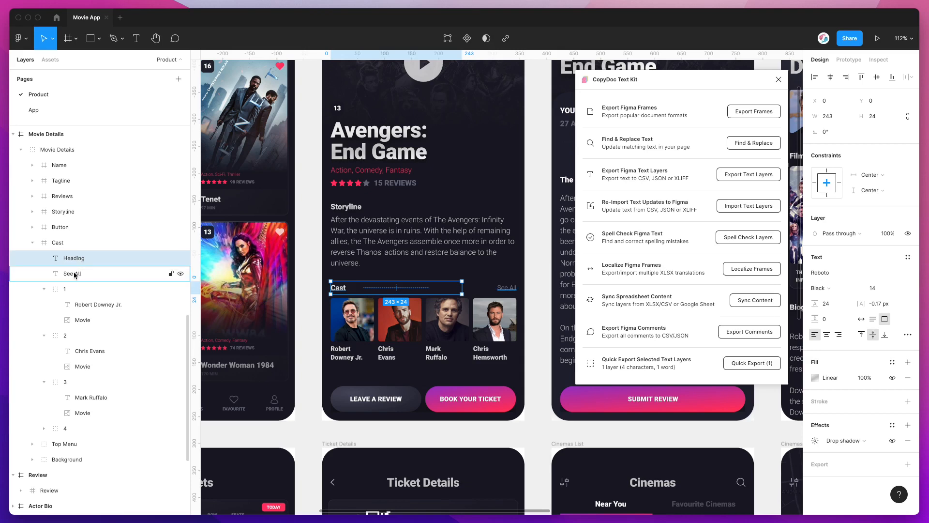
left_click(71, 273)
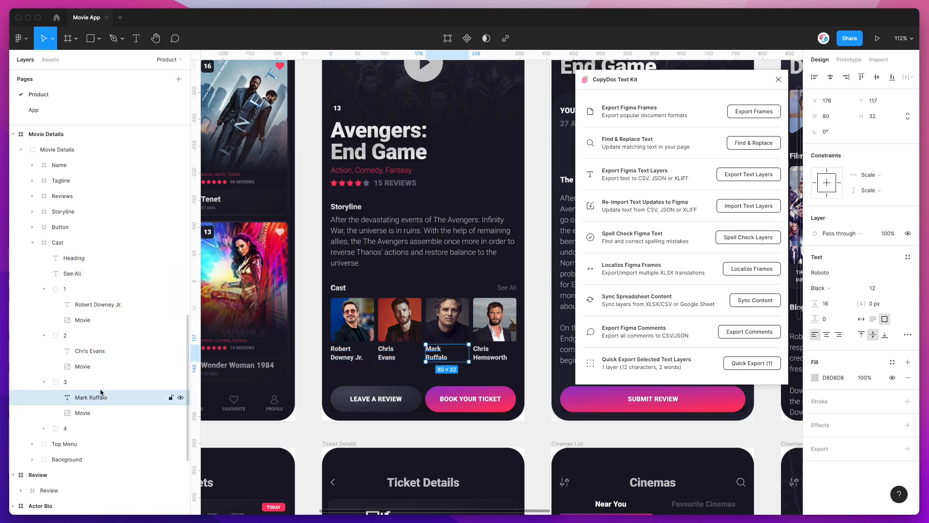
left_click(58, 242)
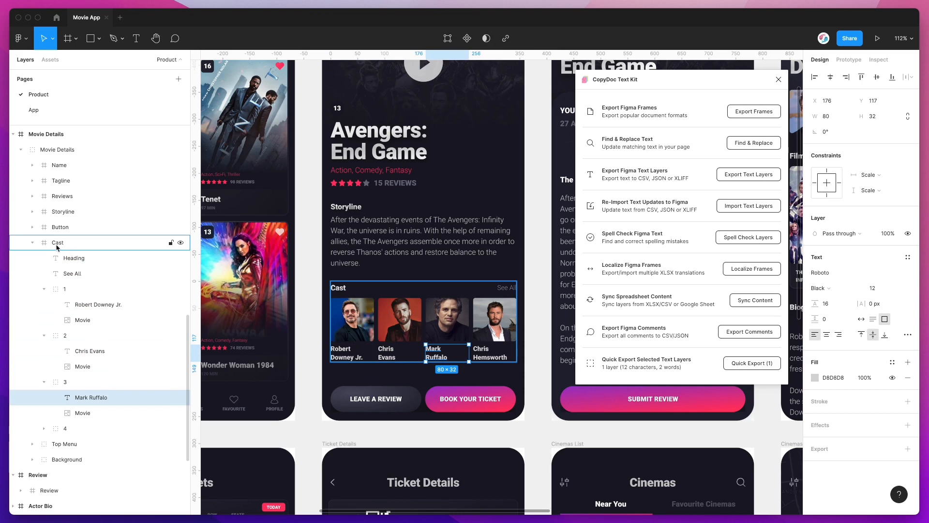
left_click(57, 242)
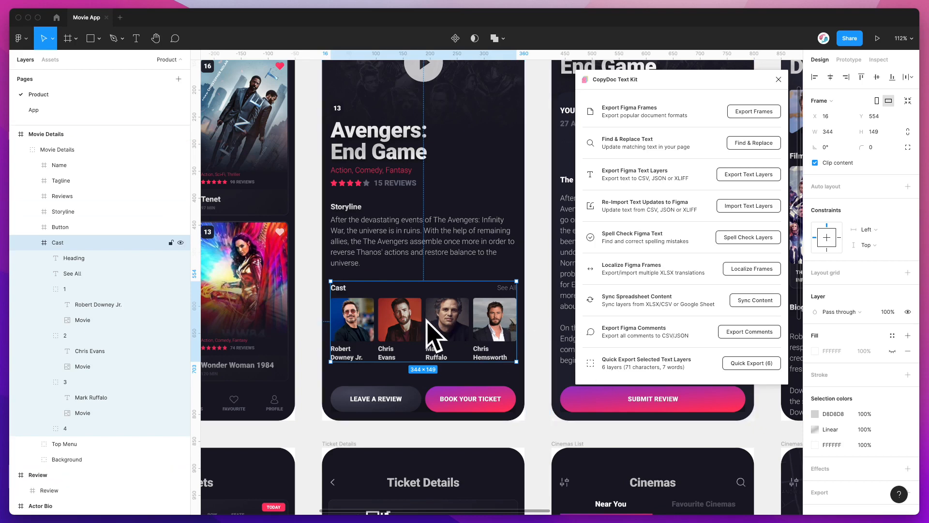
mouse_move(682, 361)
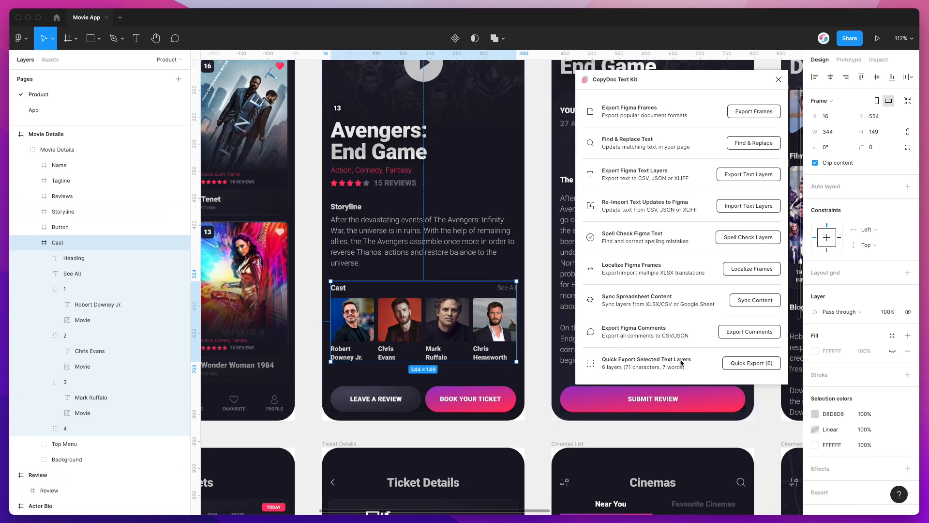
- Start Quick Export of the six Cast layers and review the CSV, JSON and XLIFF format options, keeping CSV
left_click(750, 363)
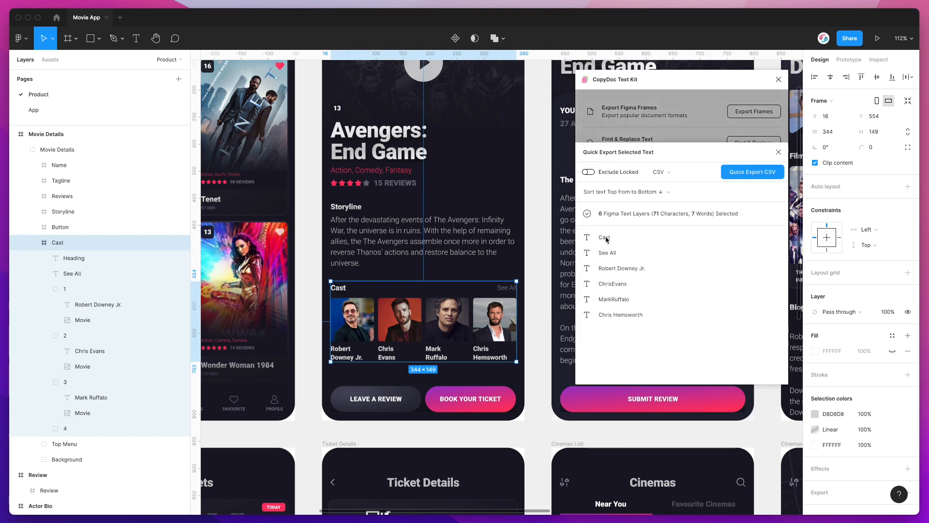
mouse_move(657, 300)
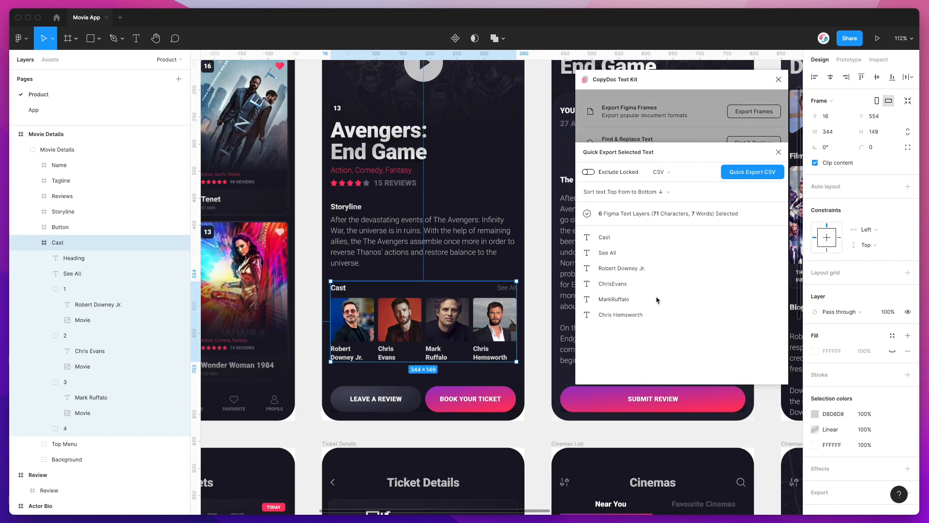
mouse_move(676, 184)
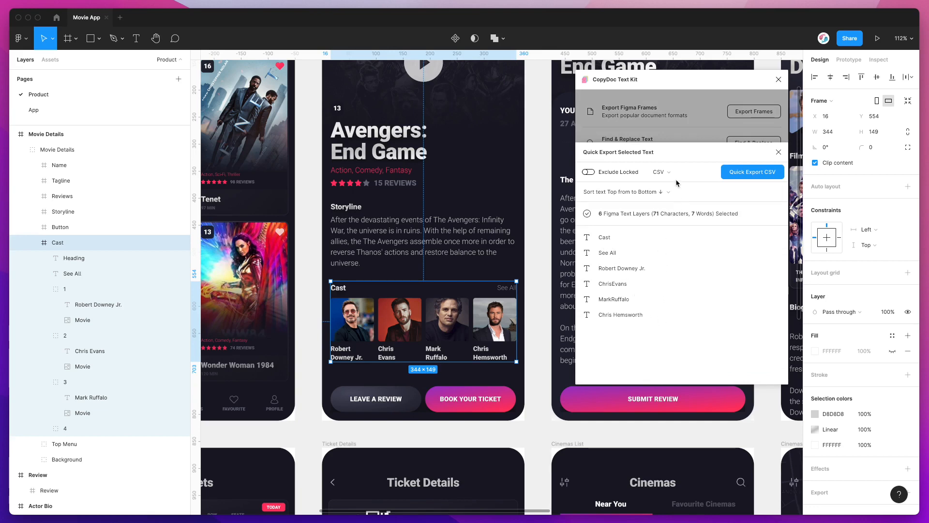
left_click(680, 173)
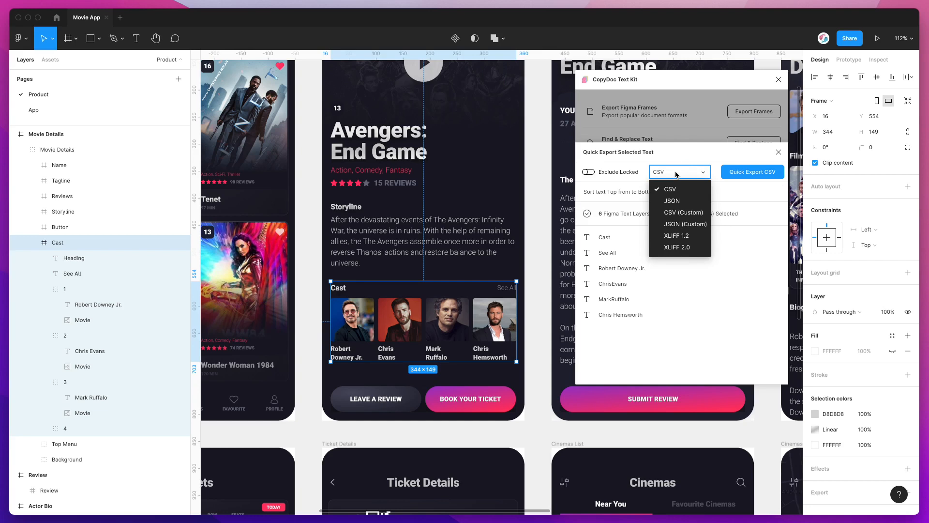
mouse_move(676, 235)
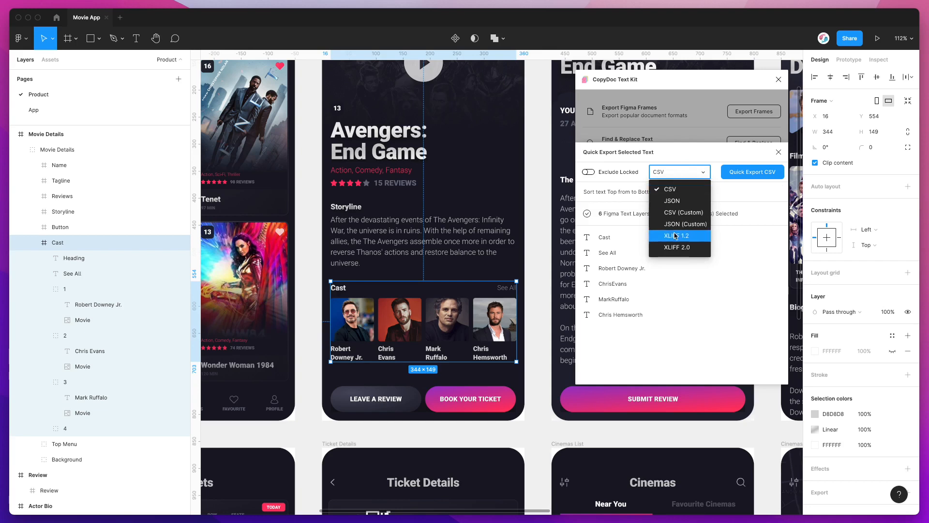
mouse_move(671, 200)
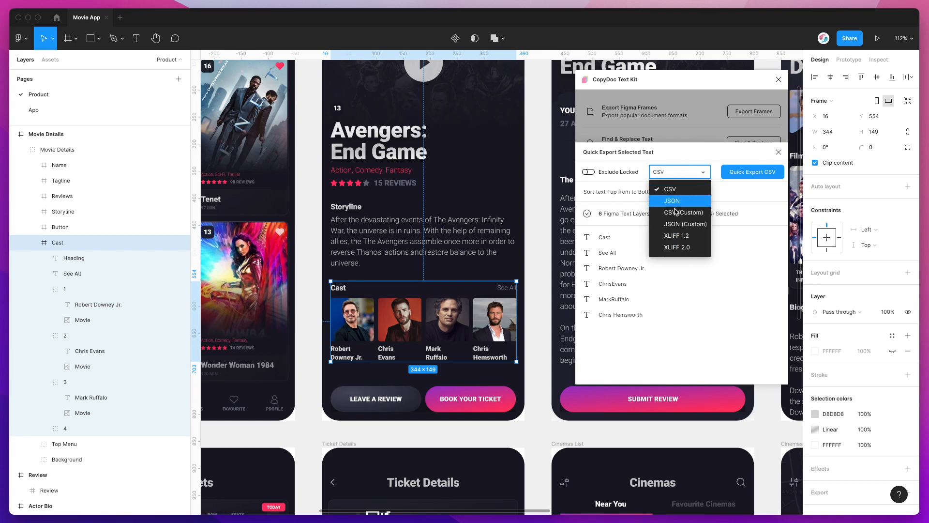
mouse_move(671, 201)
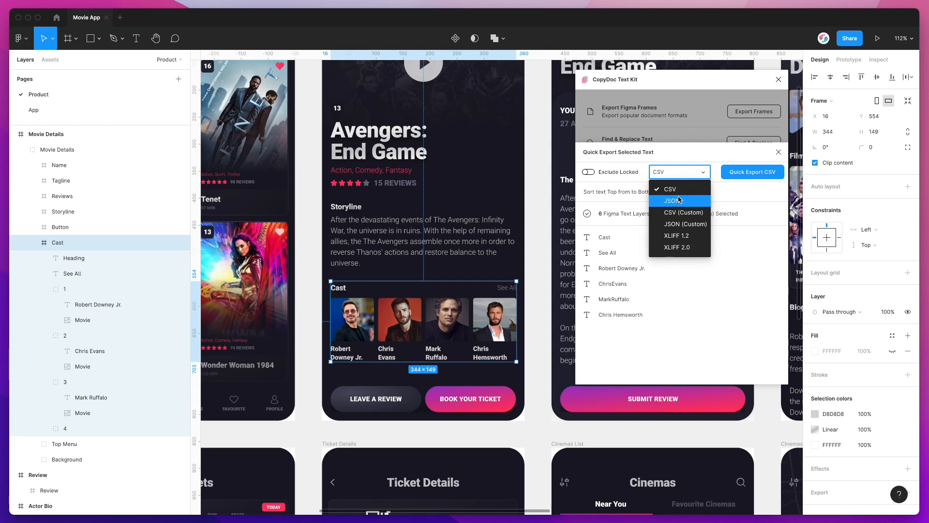
mouse_move(670, 191)
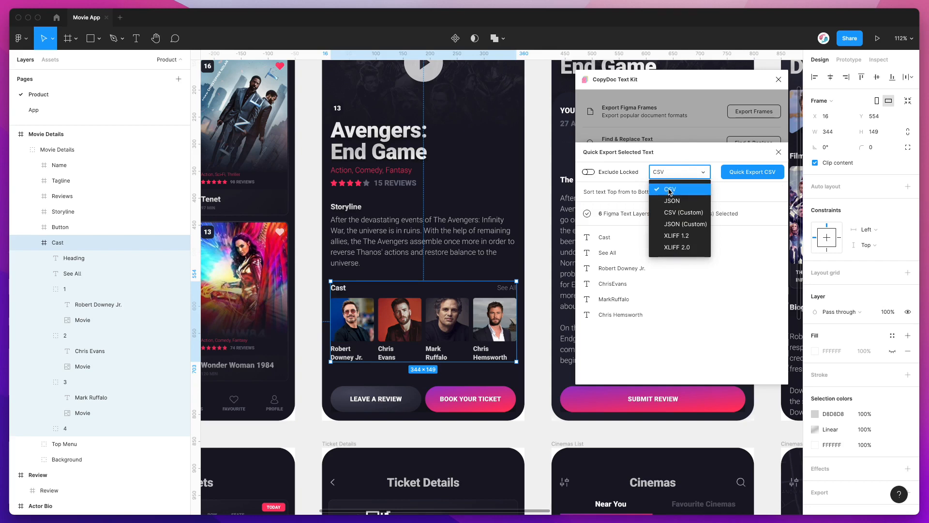
left_click(651, 192)
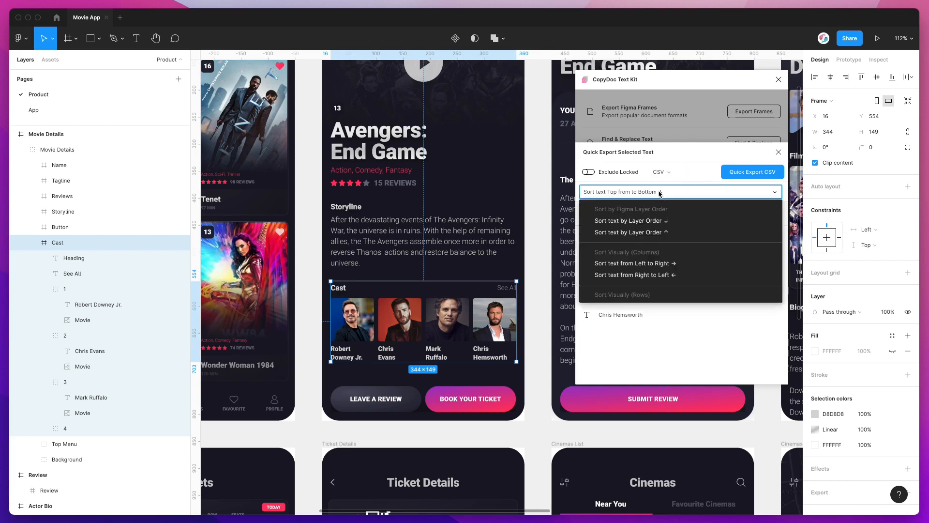
mouse_move(630, 221)
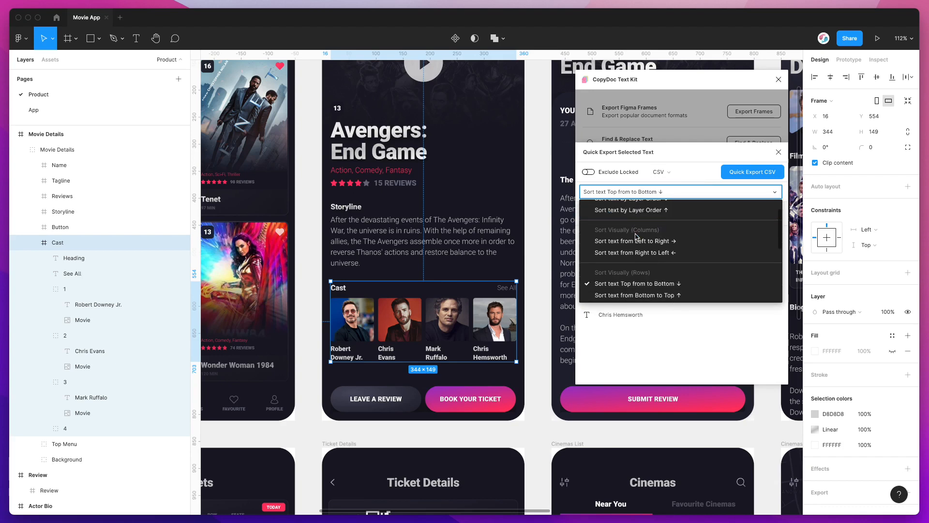
scroll("down", 3)
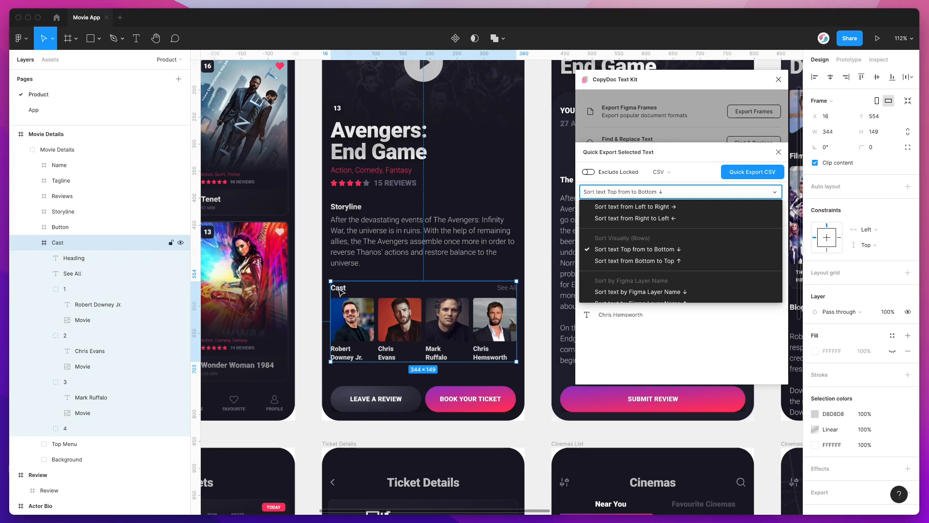
mouse_move(391, 354)
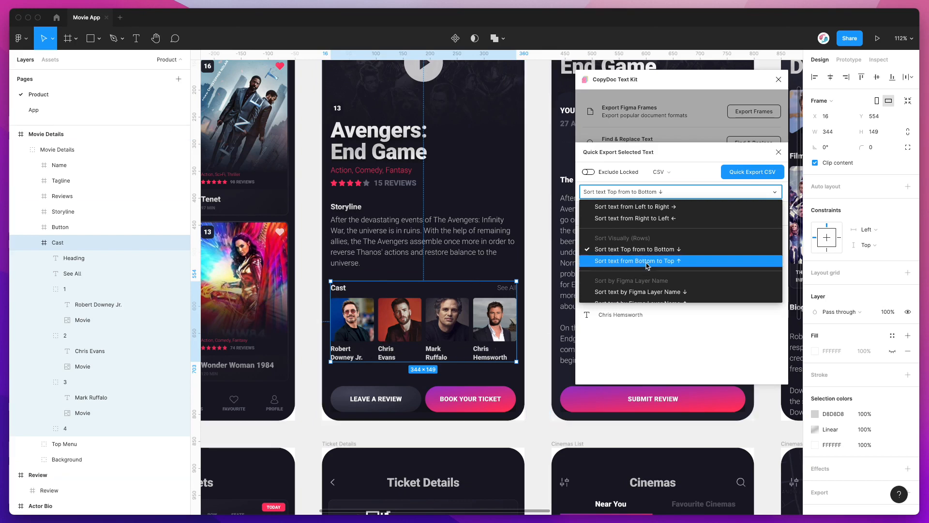
left_click(634, 249)
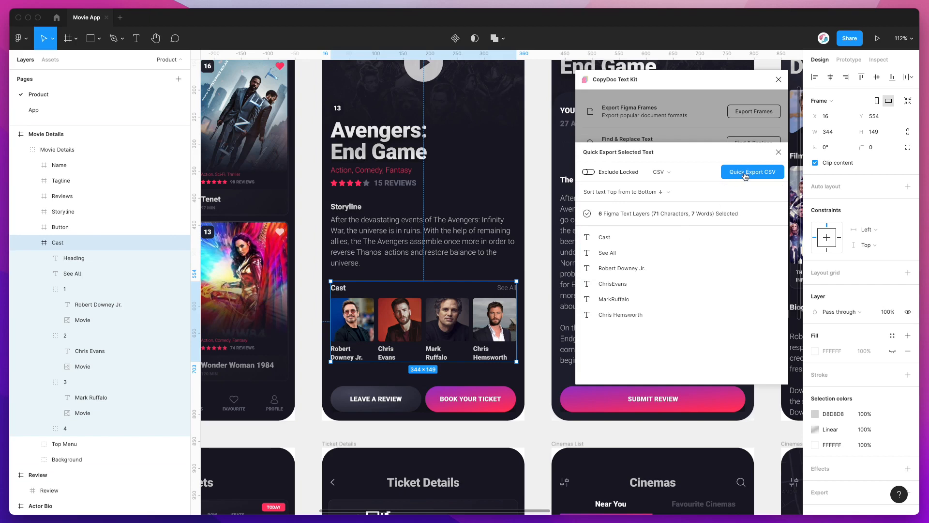
- Quick Export the Cast layers as CSV, save the download to the Desktop and show the Desktop folder
left_click(752, 172)
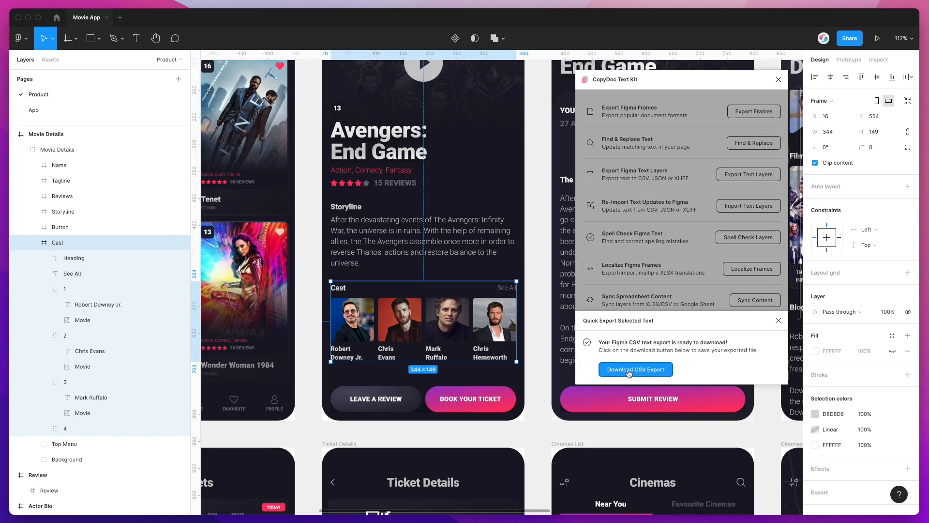
left_click(635, 369)
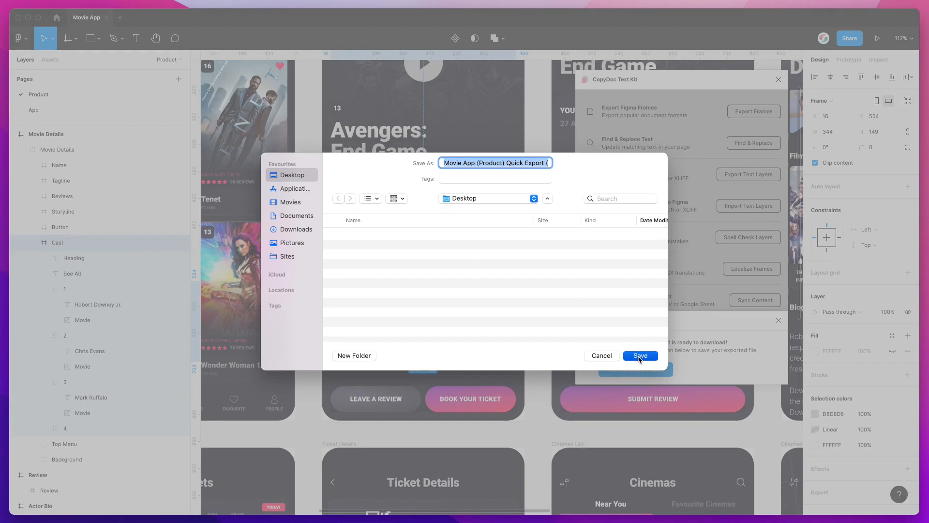
left_click(640, 356)
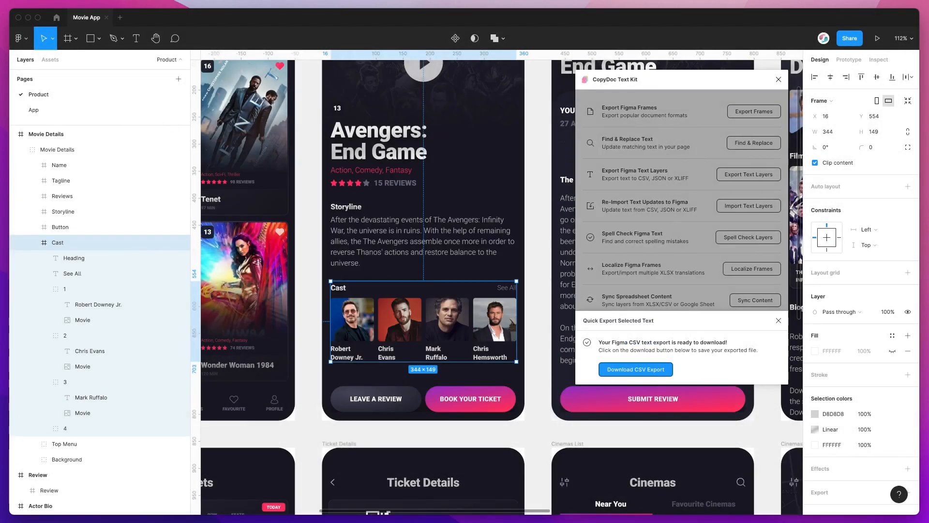
left_click(635, 369)
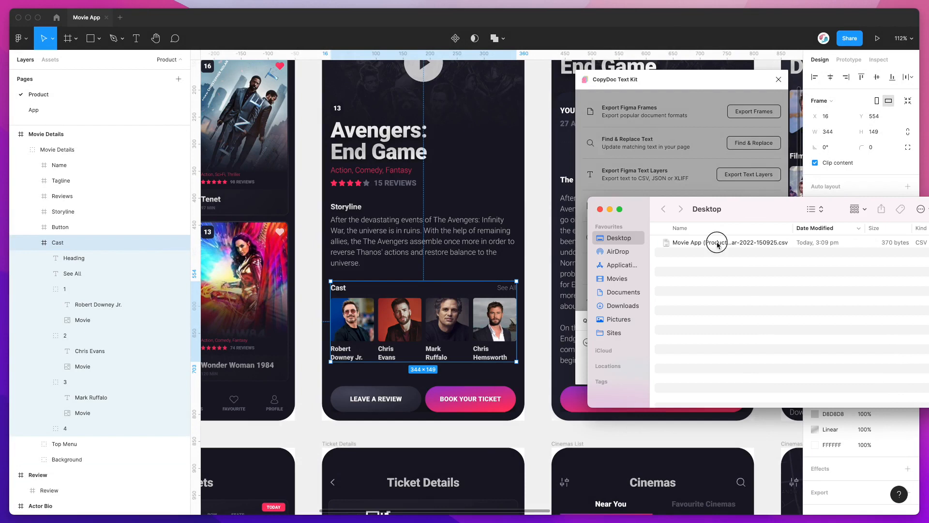
- Open the exported CSV from the Desktop in Numbers to see the six Cast text rows
right_click(717, 242)
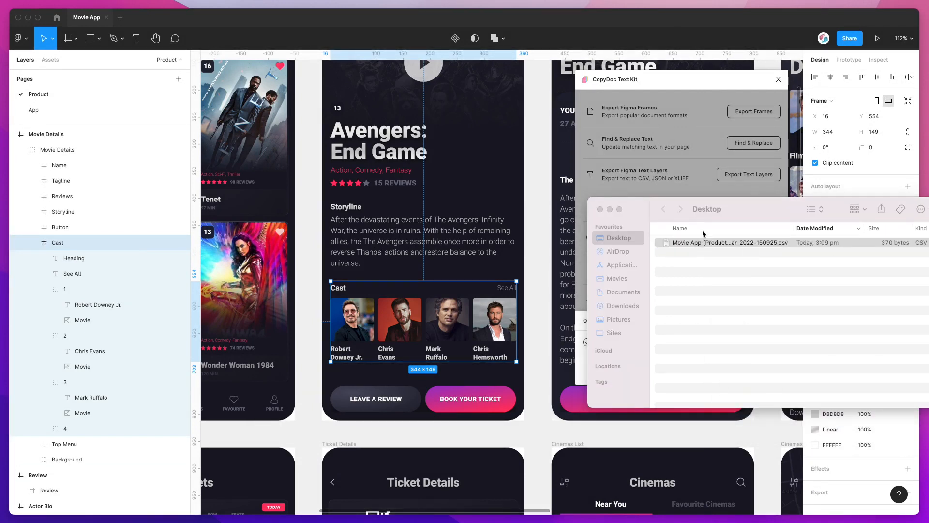
double_click(729, 242)
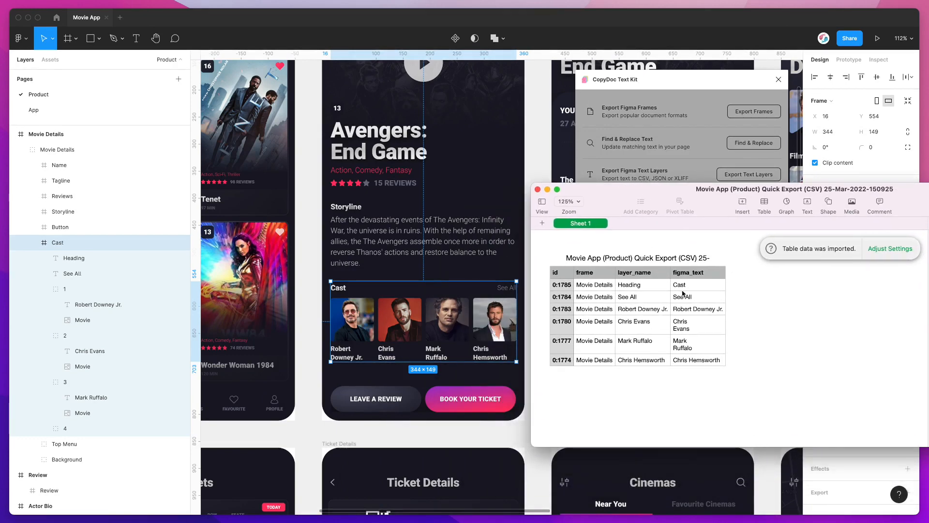
- Cross-check the CSV rows — id 0:1785, Heading, See All — against the Cast layers in the design
left_click(698, 296)
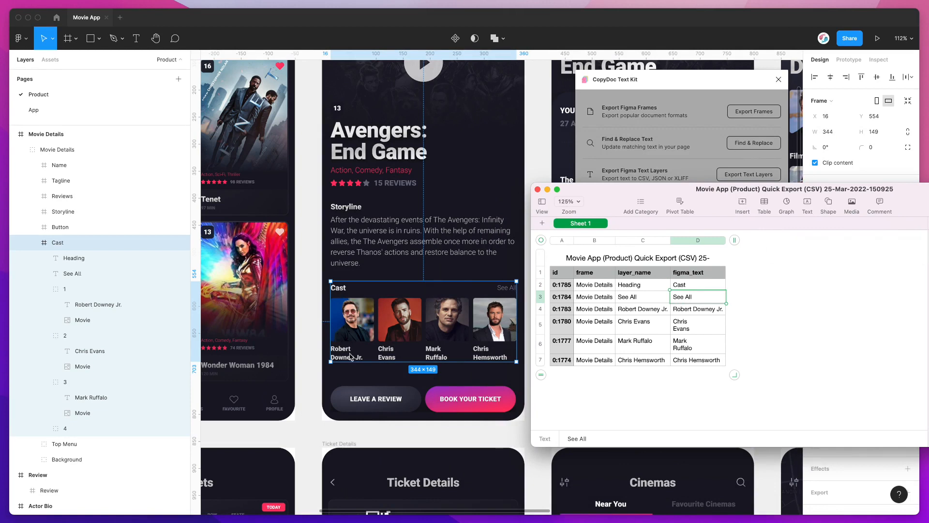
left_click(698, 296)
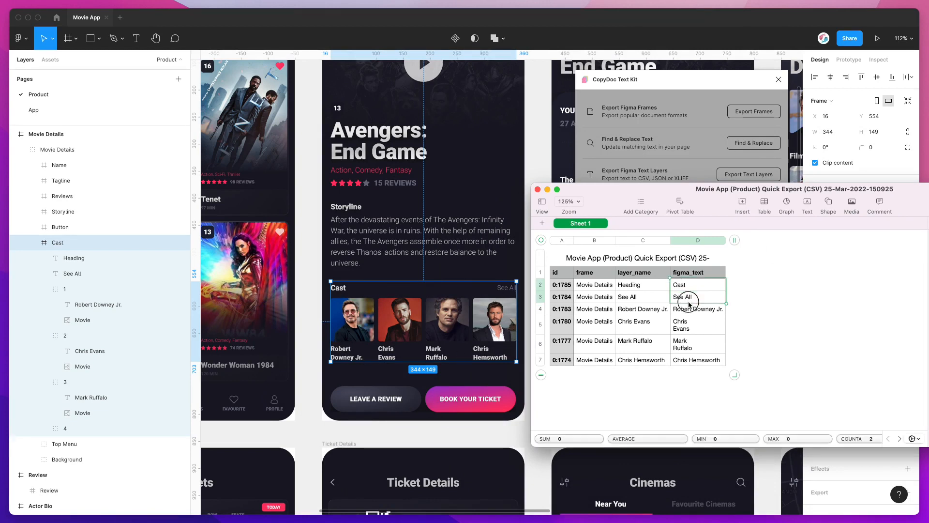
left_click(641, 240)
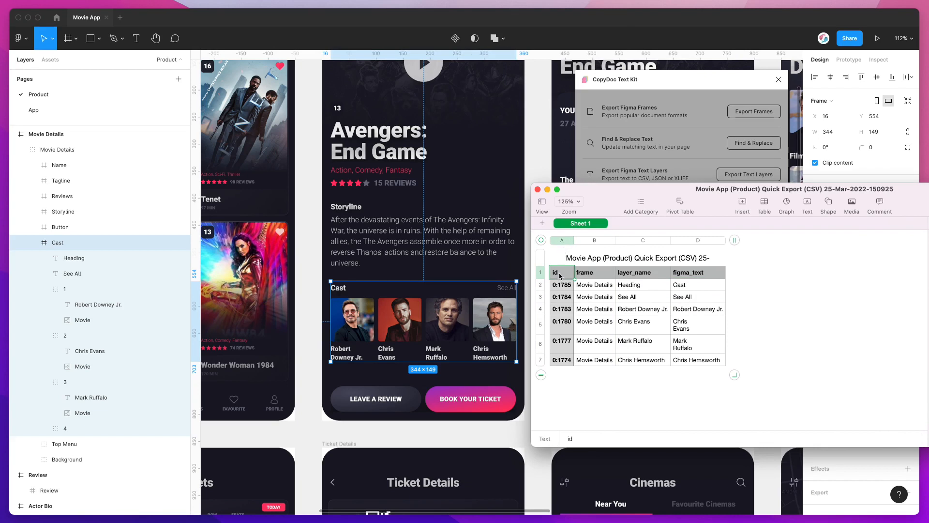
left_click(561, 285)
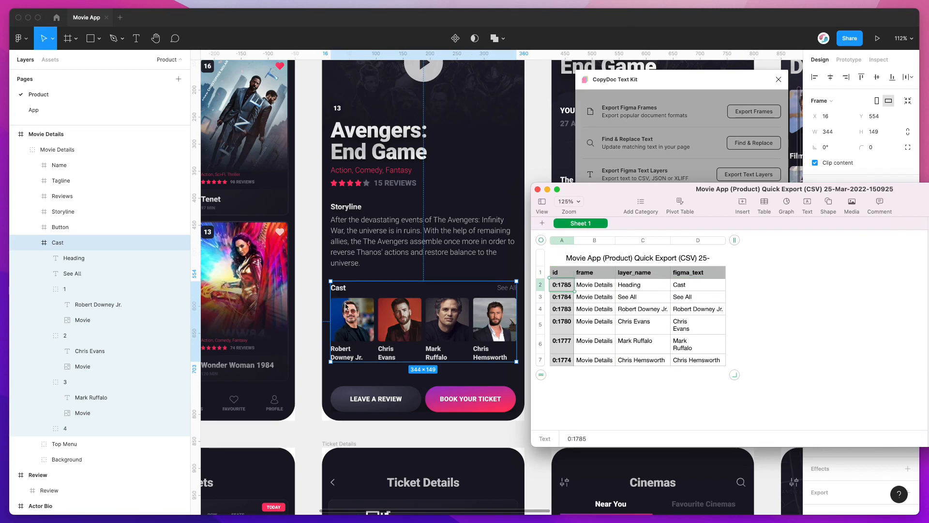
mouse_move(586, 293)
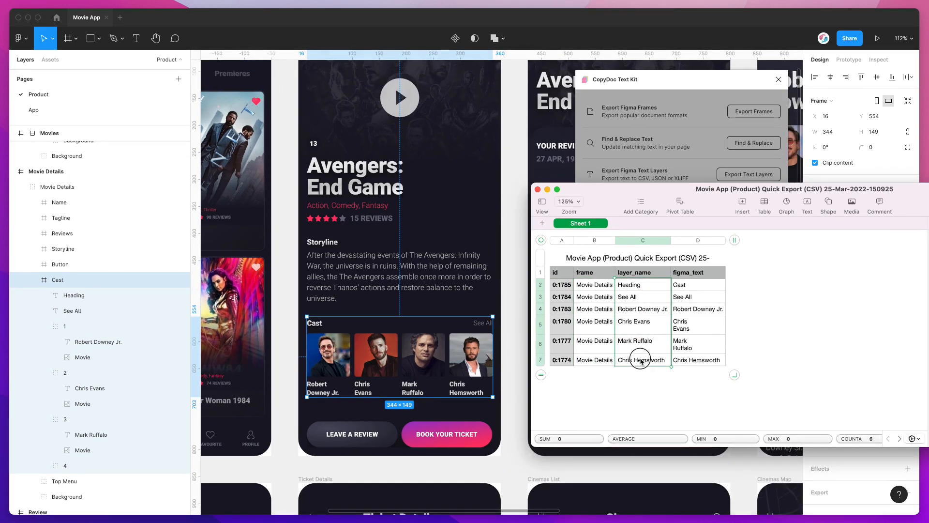
left_click(630, 285)
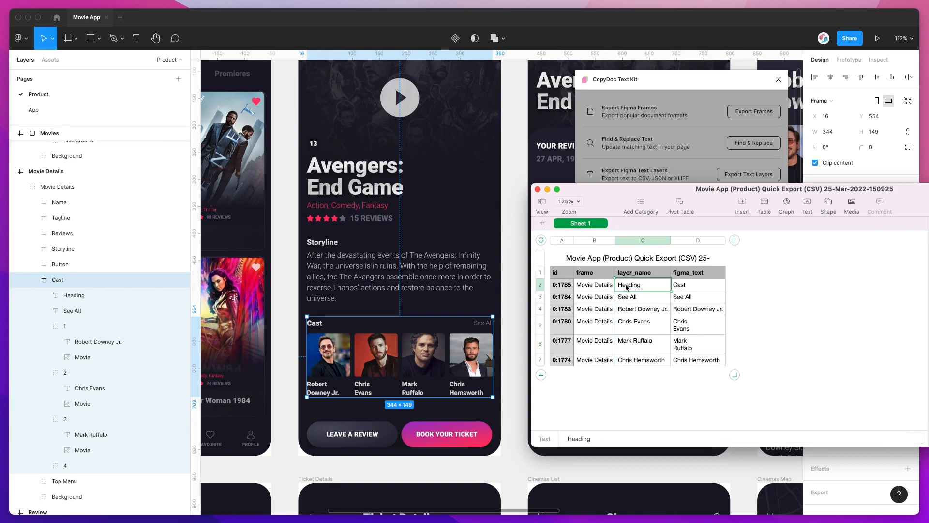
mouse_move(441, 355)
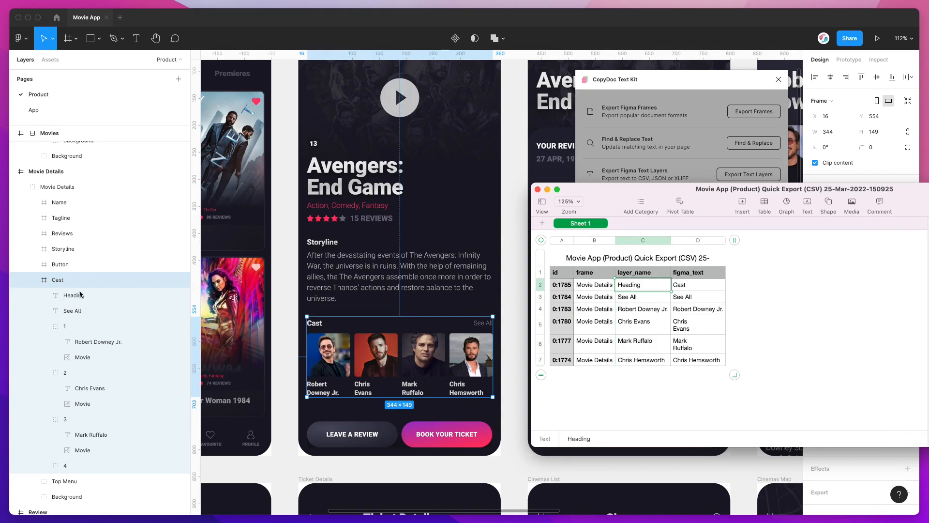
mouse_move(98, 320)
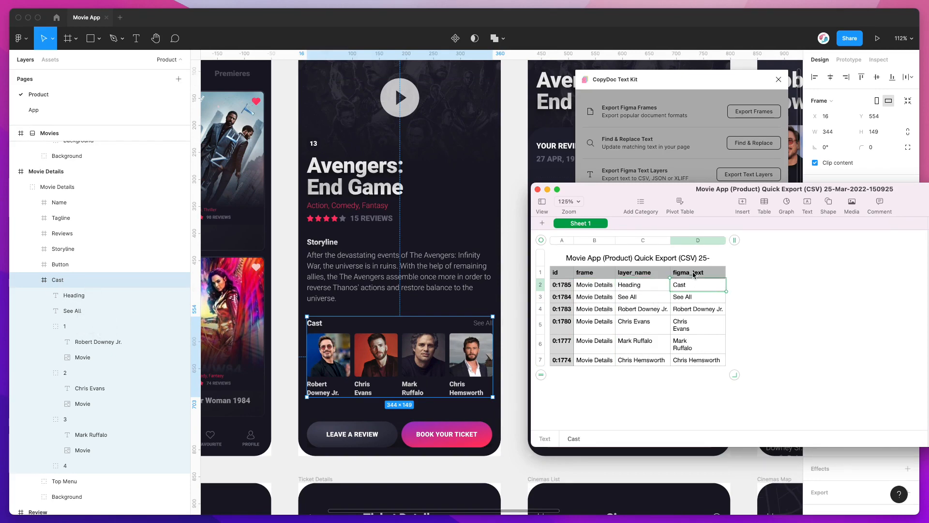
mouse_move(435, 384)
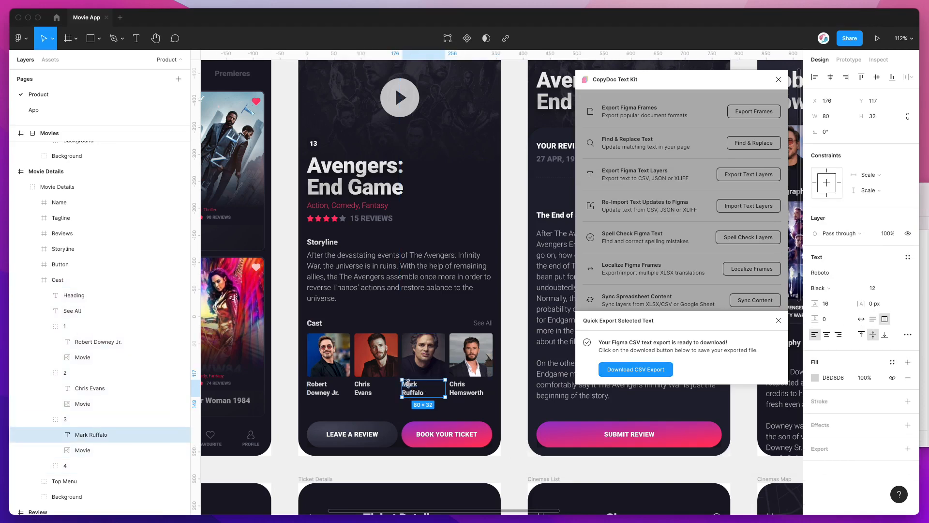
- Download the quick CSV export again and open it in Numbers
left_click(470, 388)
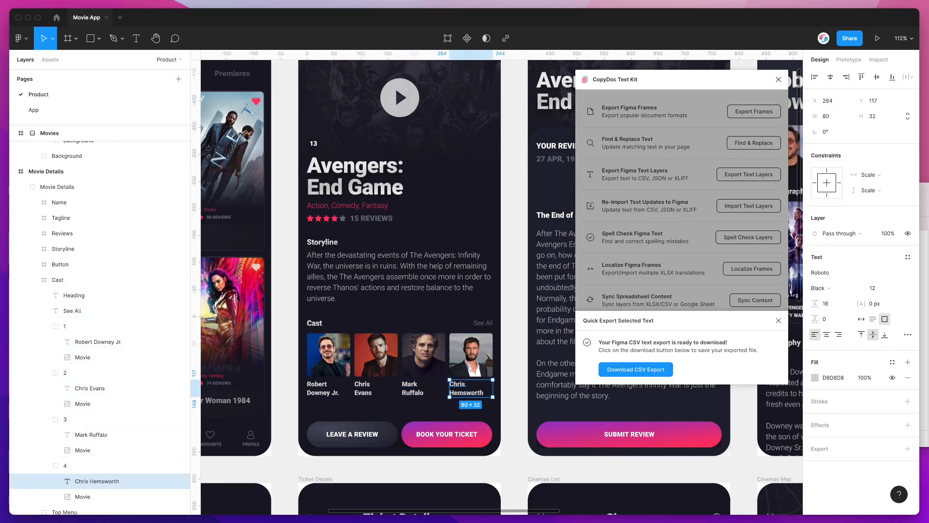
left_click(635, 368)
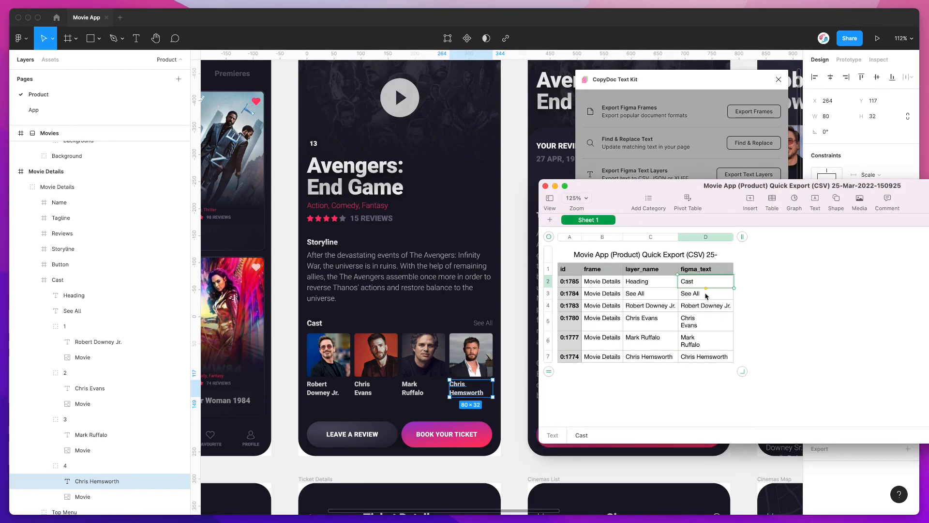
- Edit figma_text so Heading reads 'Actors Featured' and See All reads 'See More'
left_click(688, 281)
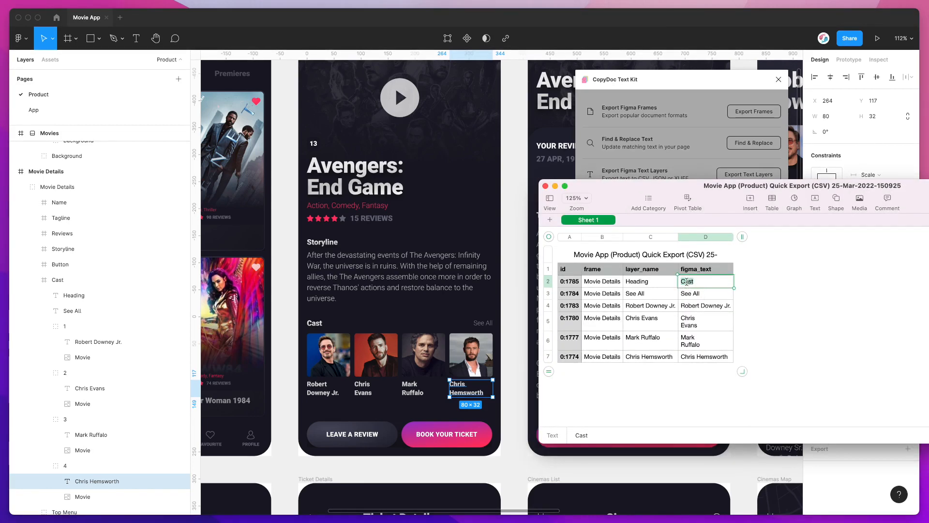
type("Actp")
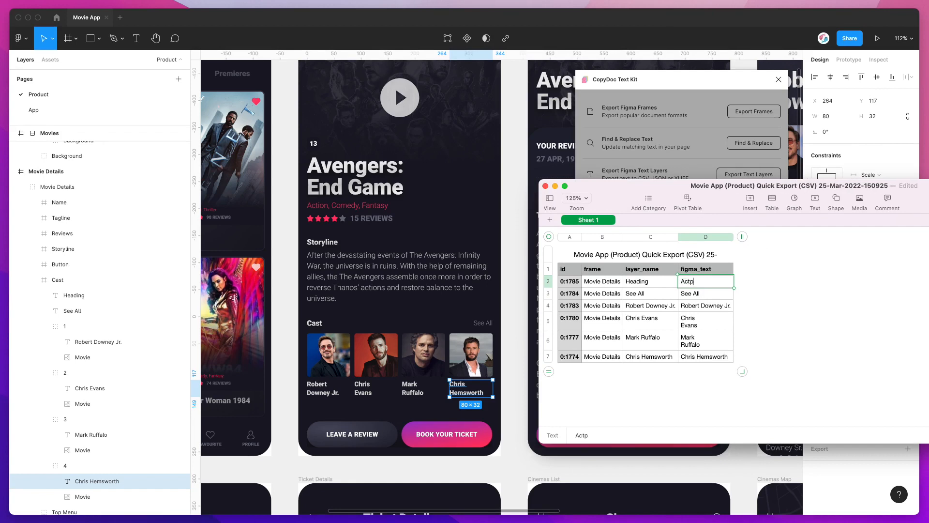
type("Actors Featr")
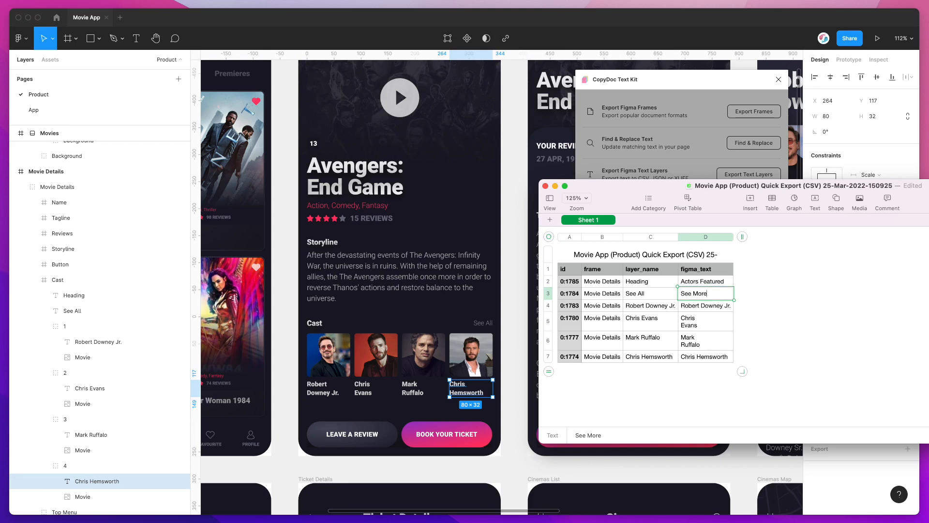
left_click(705, 305)
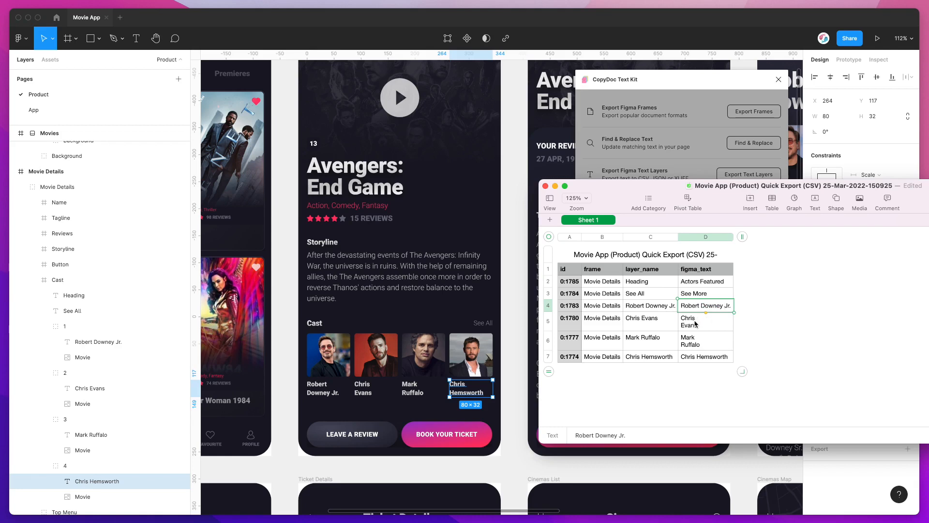
left_click(704, 321)
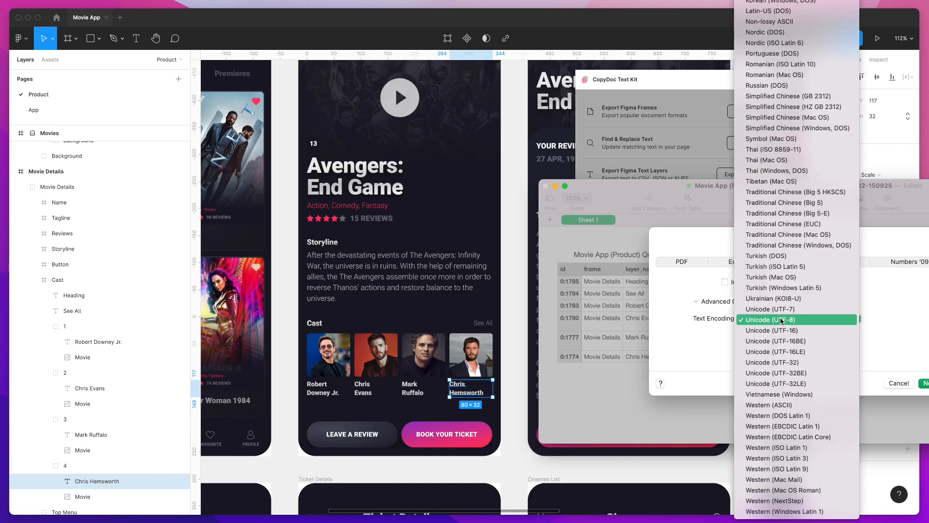
- Export the edited sheet to CSV with Unicode (UTF-8) encoding and save it
left_click(771, 319)
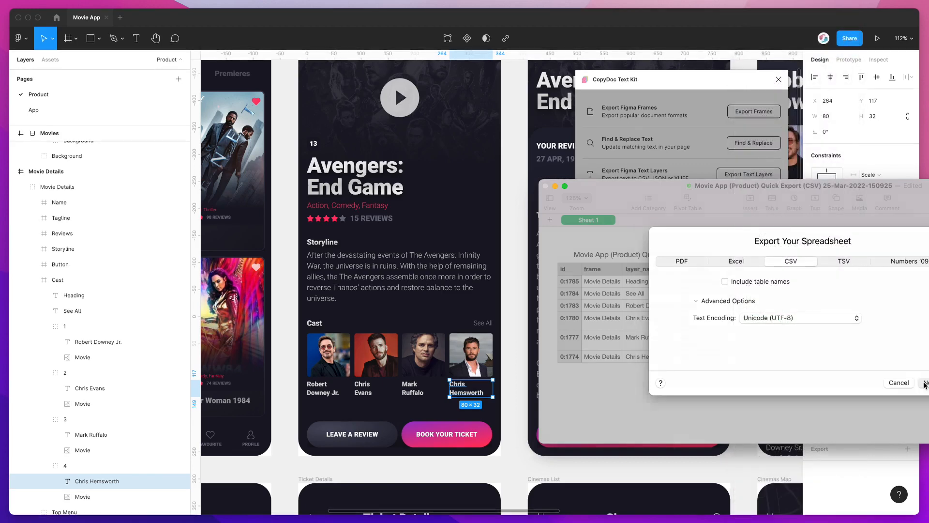
left_click(923, 383)
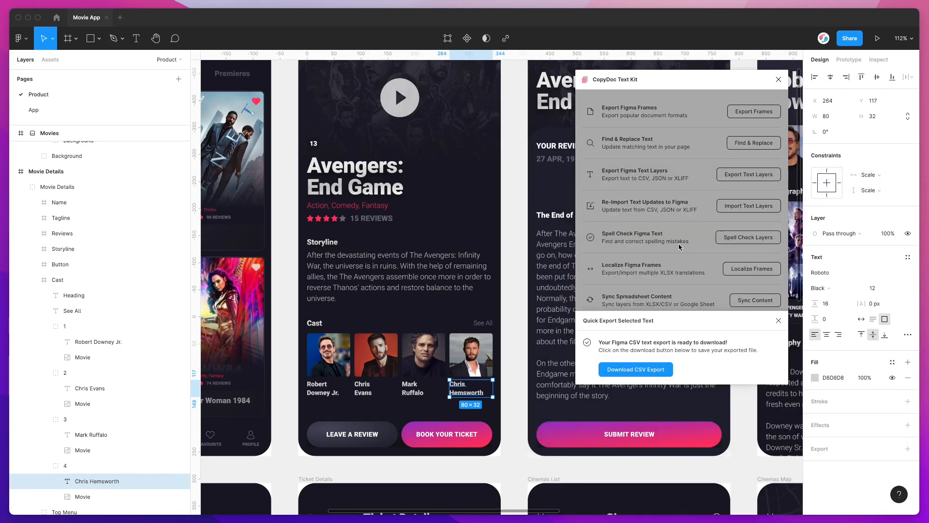
mouse_move(738, 315)
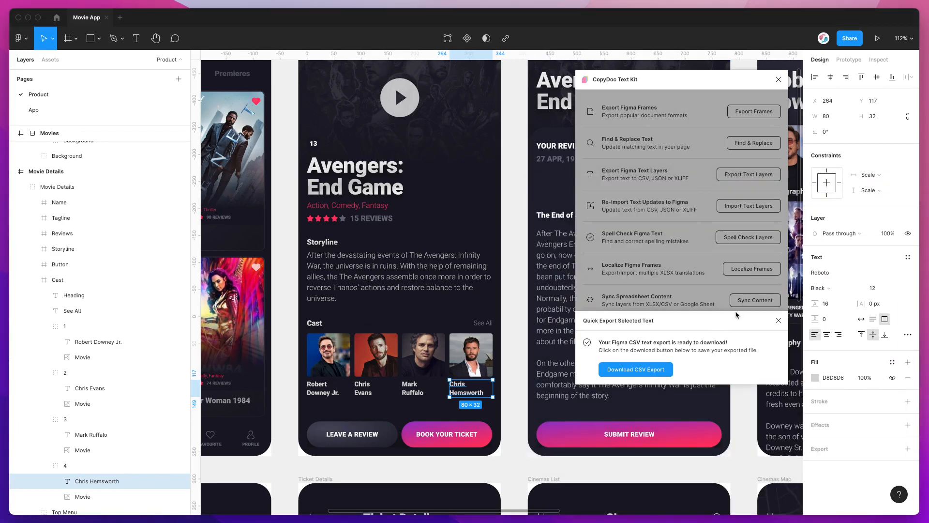
- Dismiss the export-ready notice and start CopyDoc's Import Text Updates from a file
left_click(778, 320)
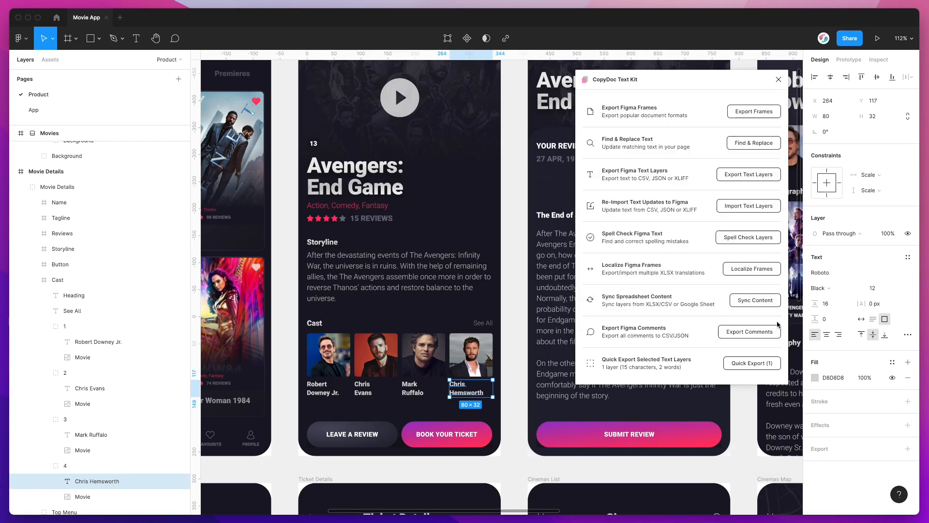
mouse_move(737, 214)
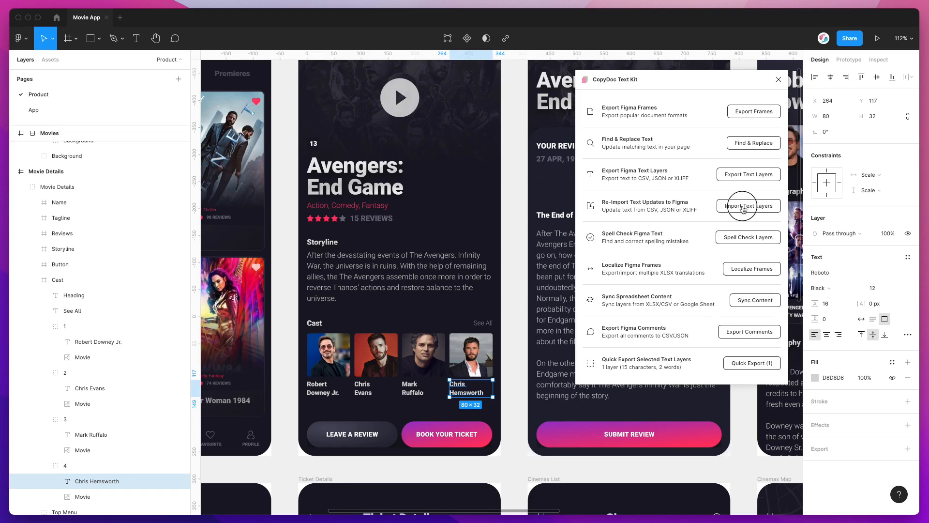
left_click(748, 205)
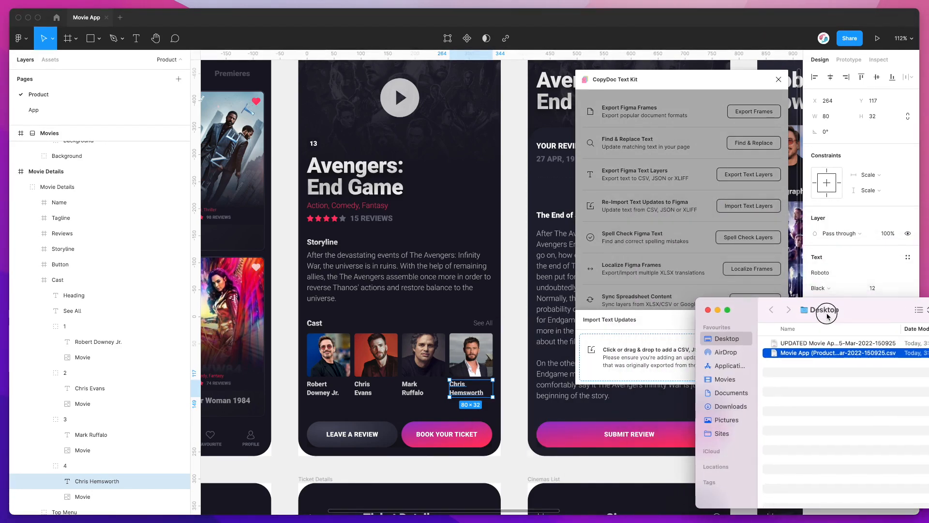
- Load the updated Movie App CSV from the Desktop into the import drop area
left_click(829, 342)
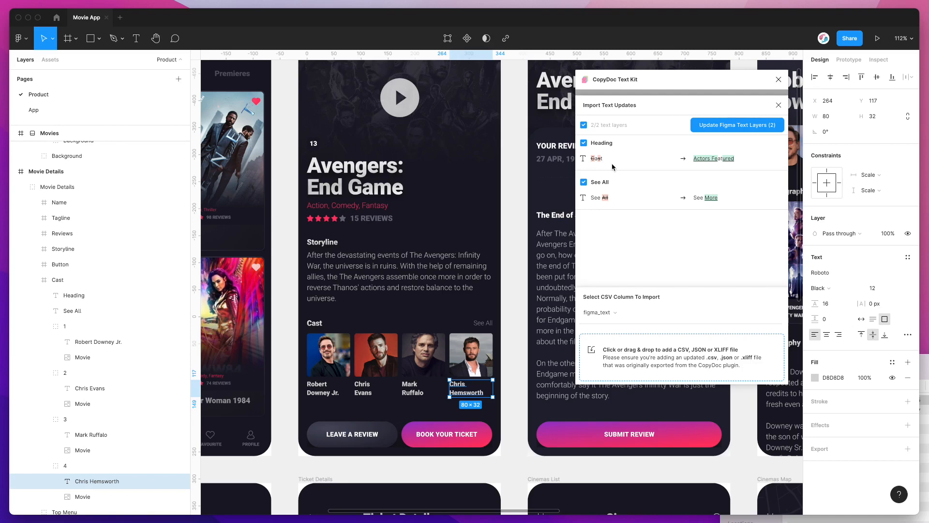
mouse_move(594, 160)
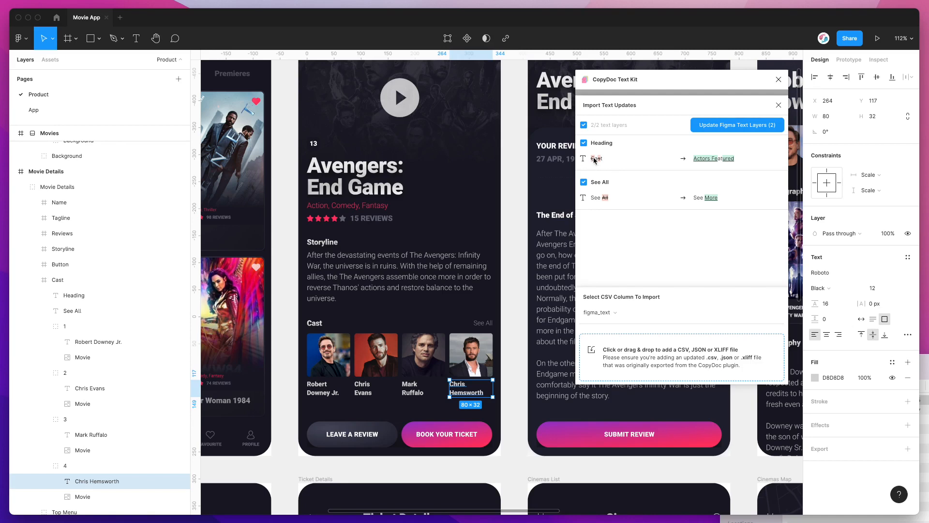
mouse_move(697, 162)
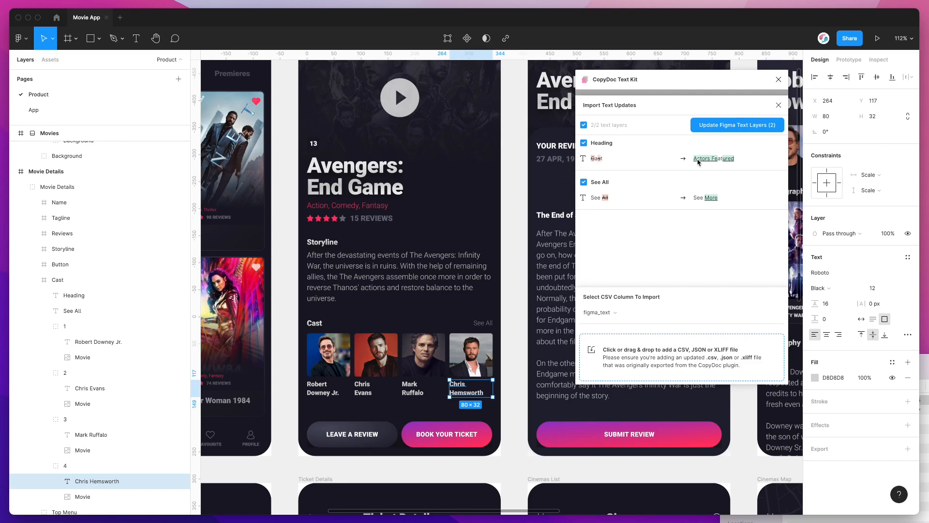
mouse_move(600, 200)
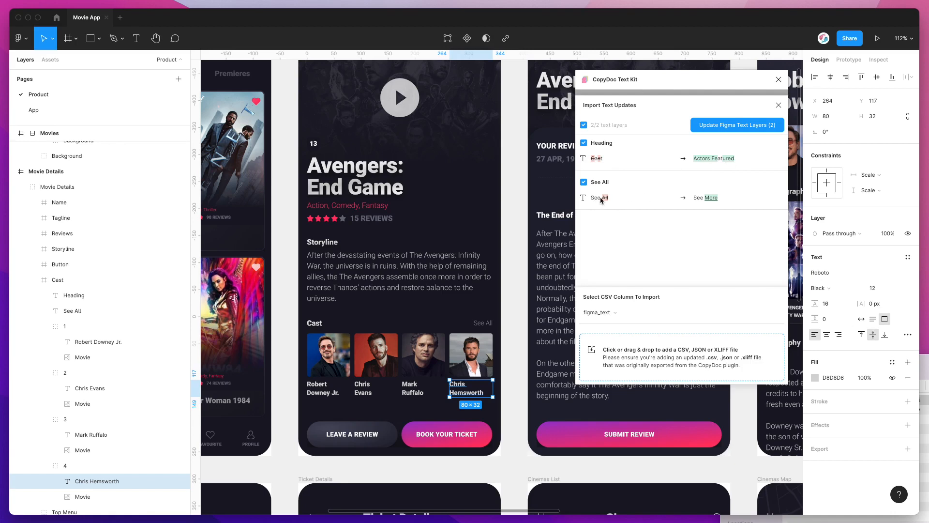
mouse_move(714, 220)
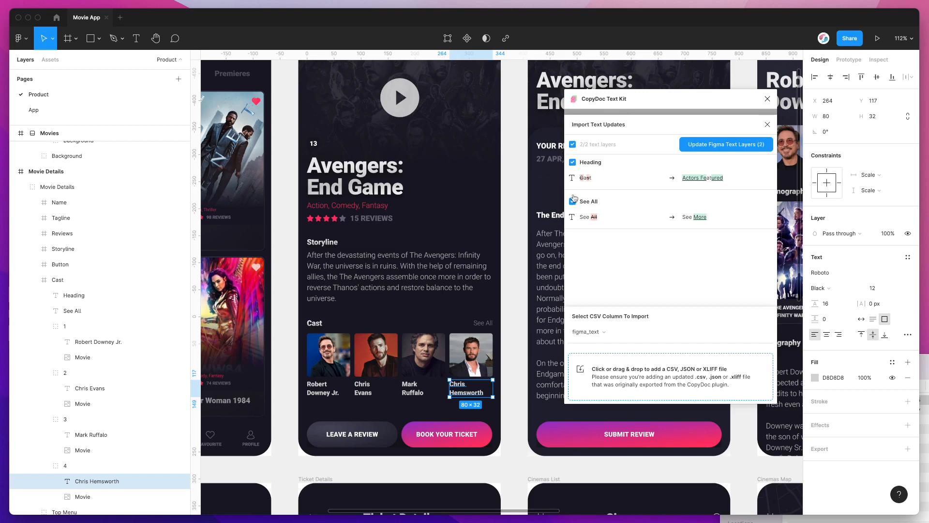
left_click(572, 201)
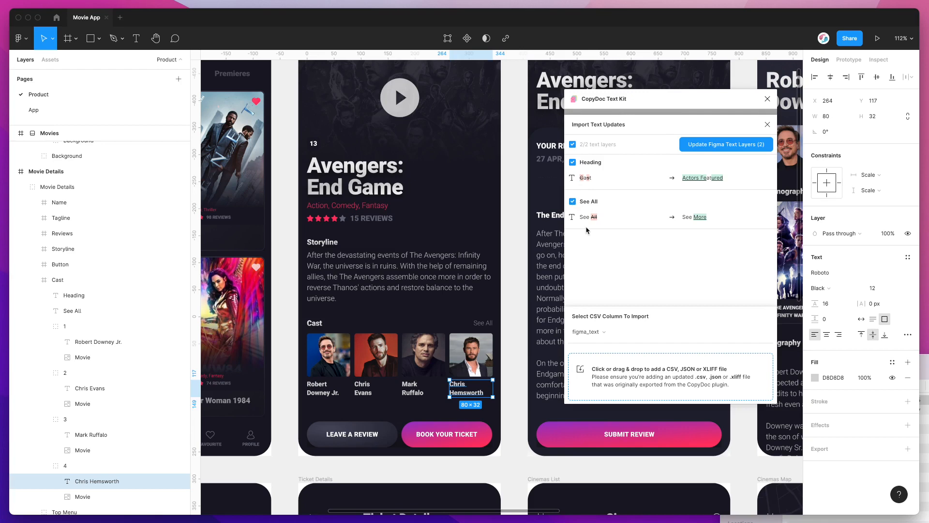
mouse_move(583, 180)
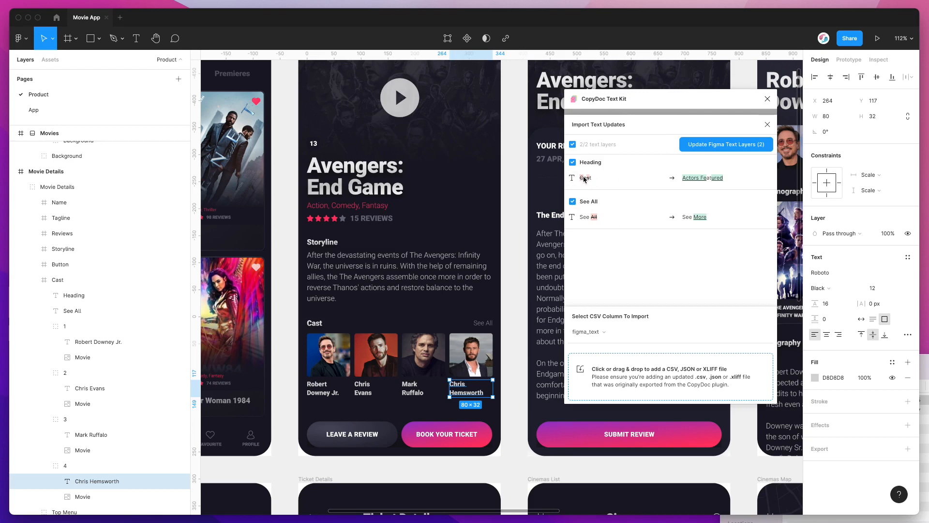
left_click(572, 179)
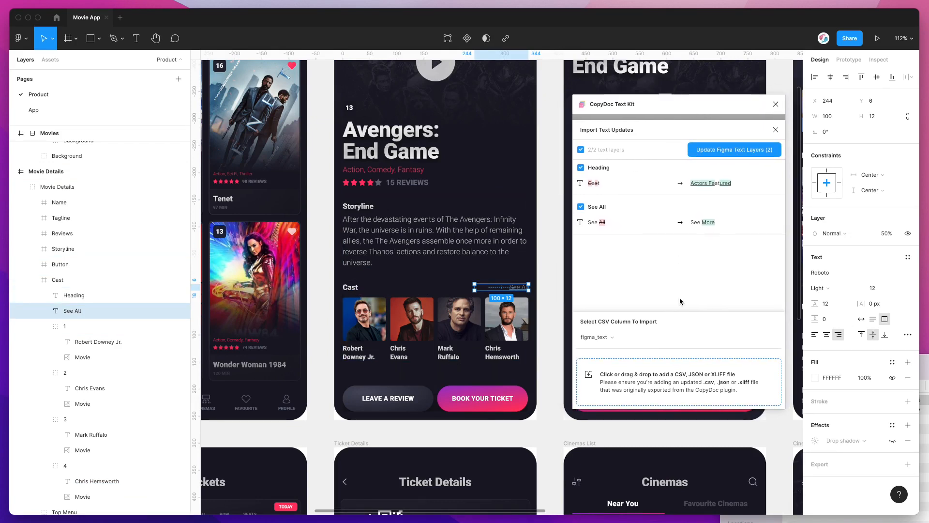
mouse_move(652, 270)
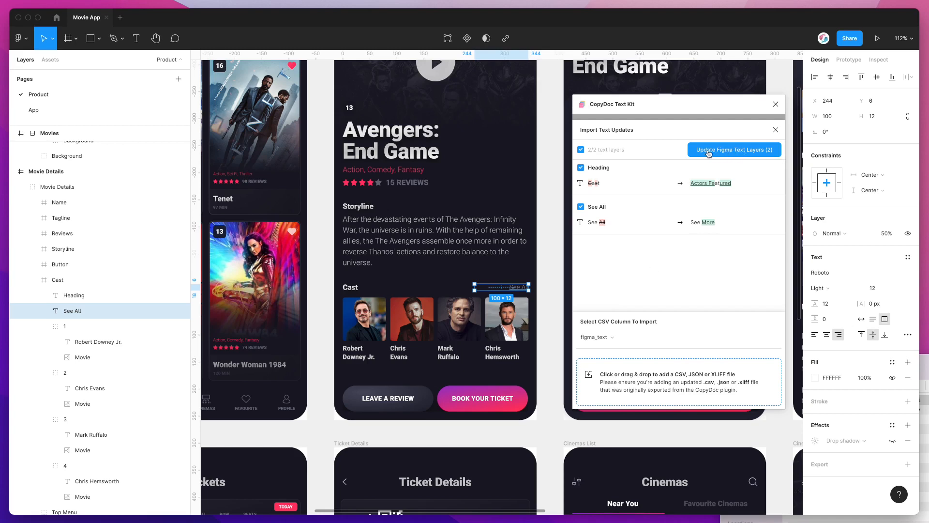
left_click(734, 149)
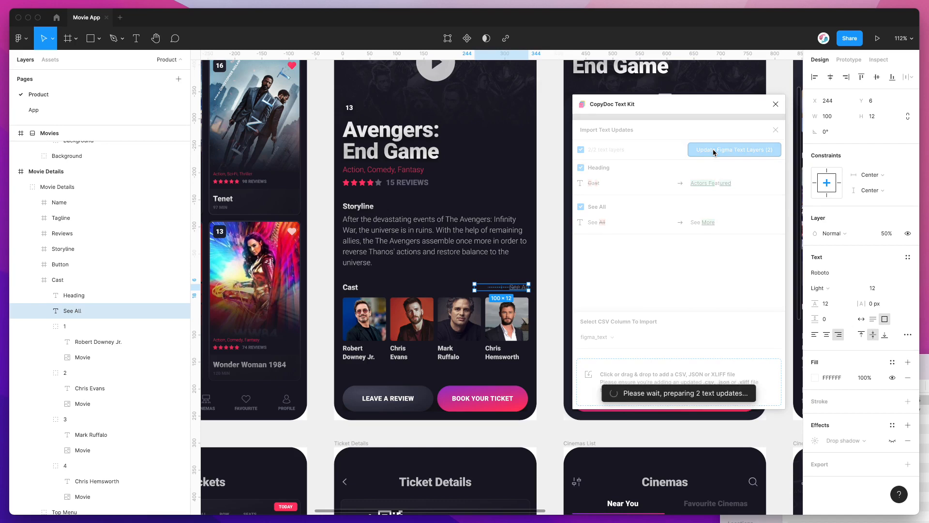
- Apply the imports and verify the Cast section now reads 'Actors Featured' and 'See More'
left_click(733, 149)
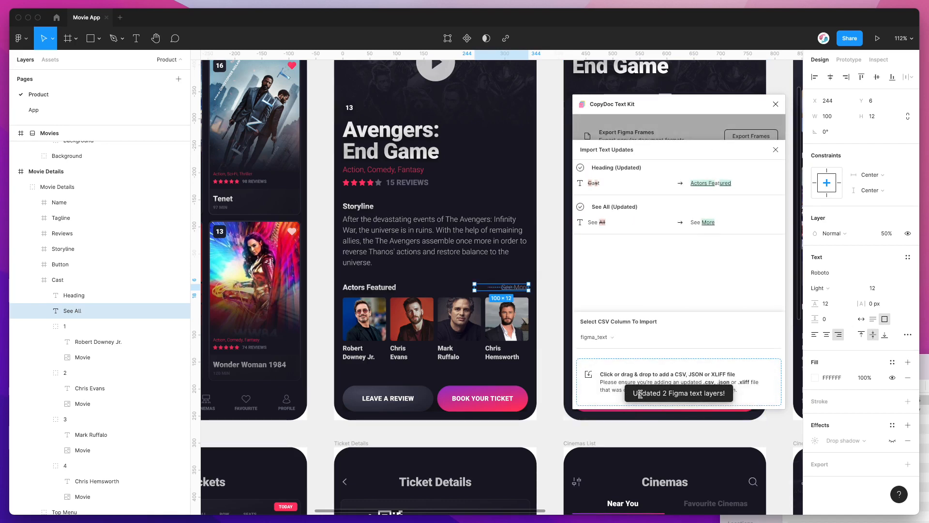
mouse_move(545, 291)
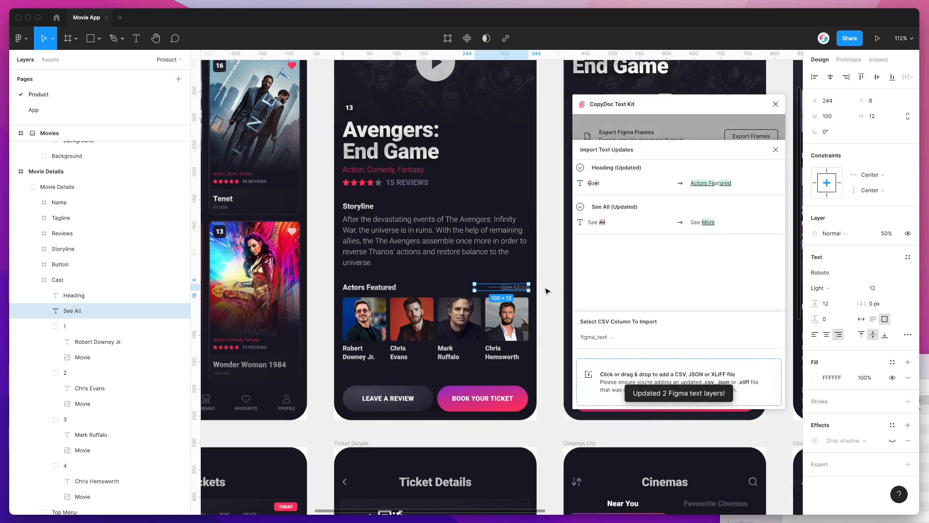
left_click(57, 186)
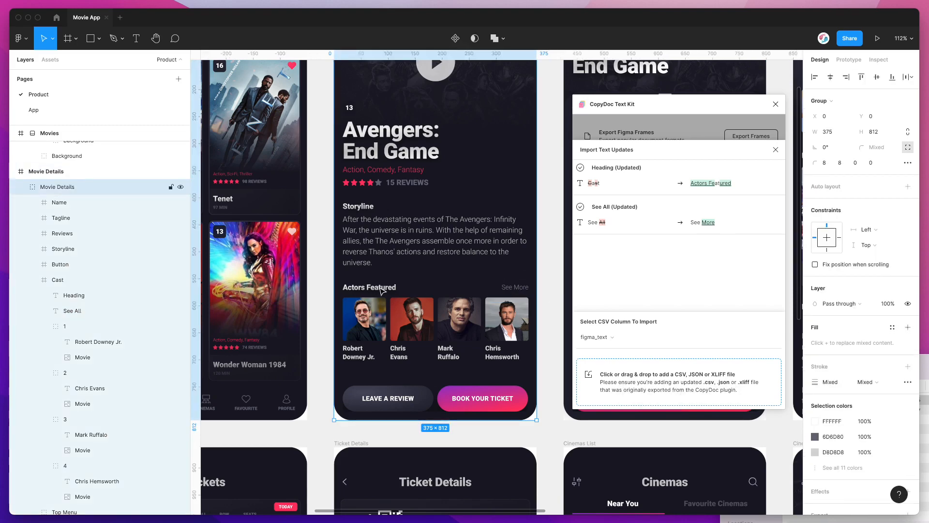
left_click(74, 295)
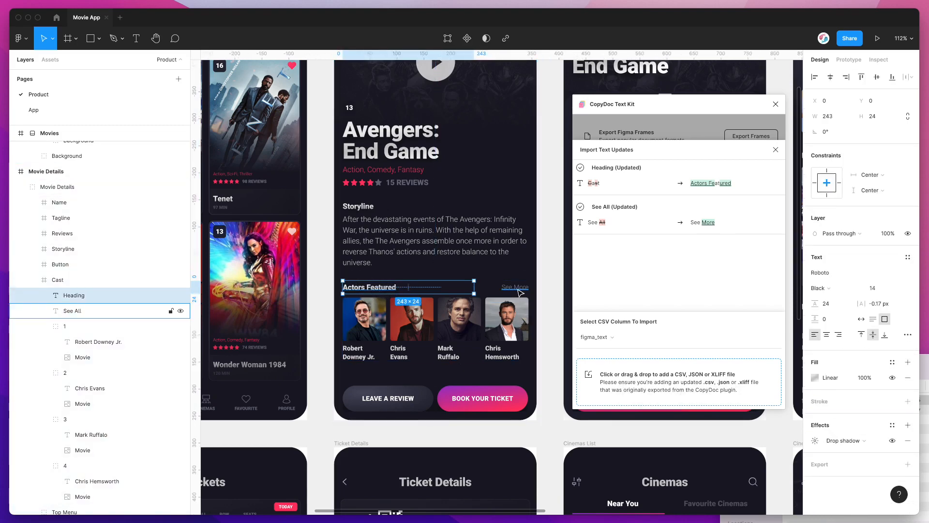
left_click(513, 287)
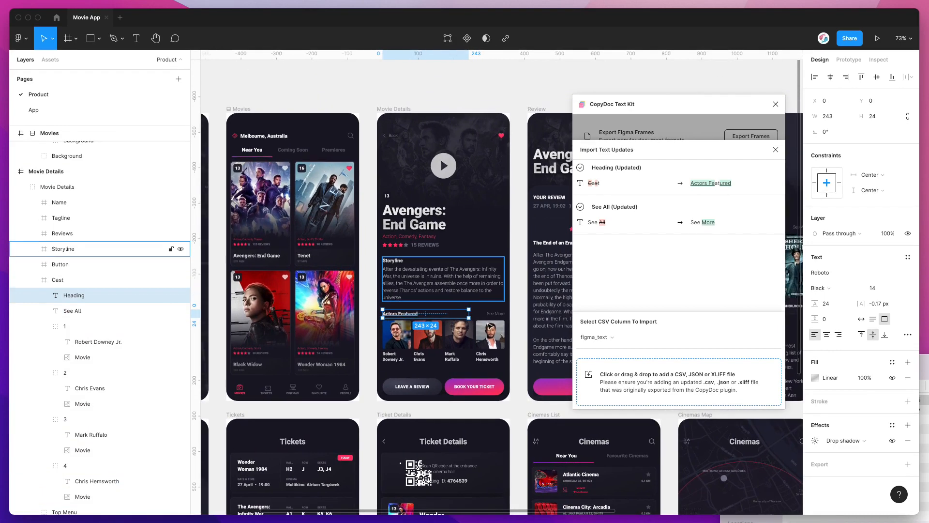
left_click(57, 280)
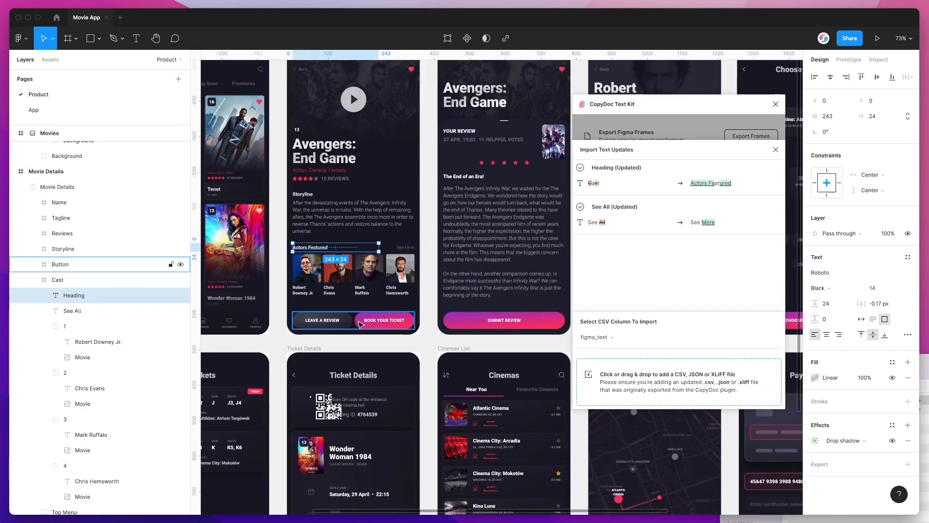
left_click(353, 321)
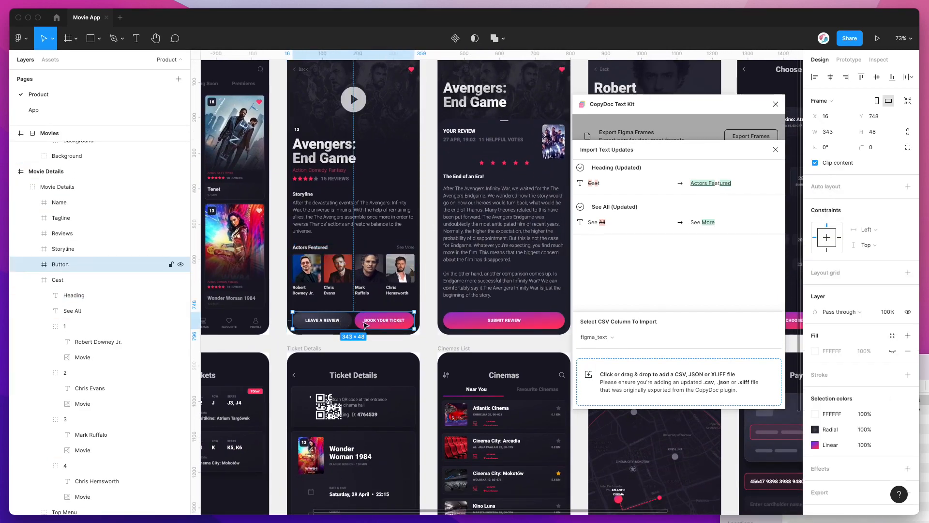
scroll("down", 3)
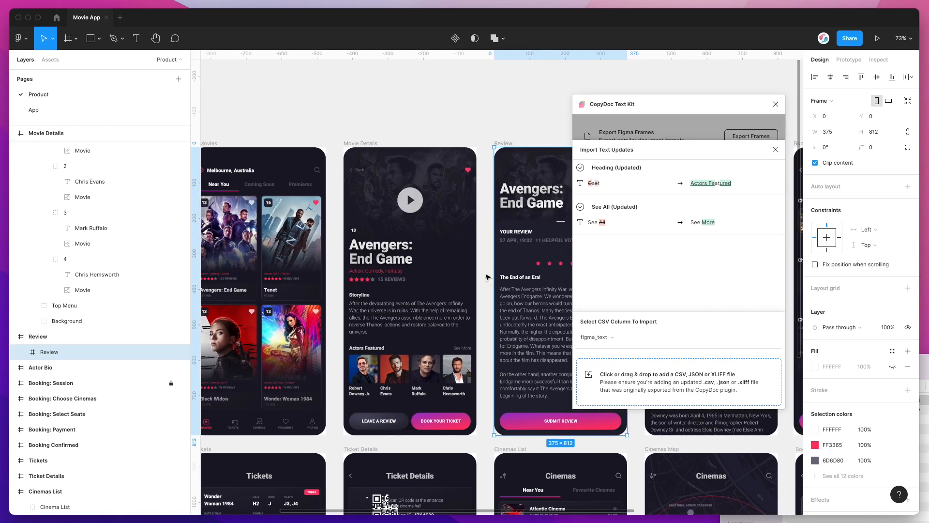
mouse_move(659, 178)
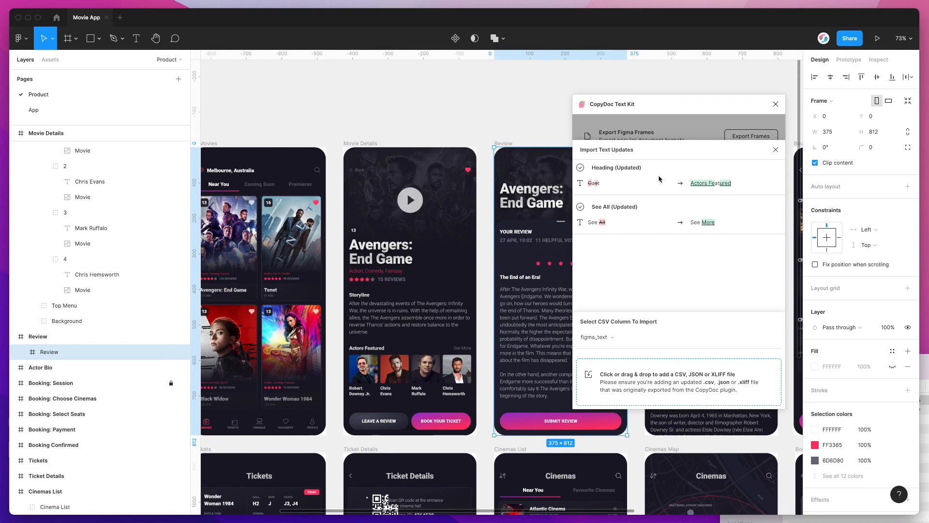
mouse_move(671, 107)
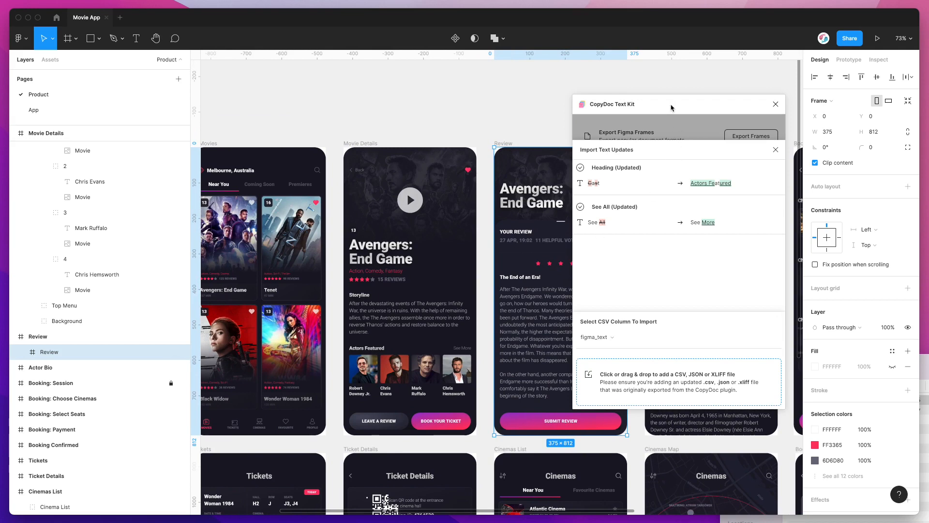
left_click(408, 290)
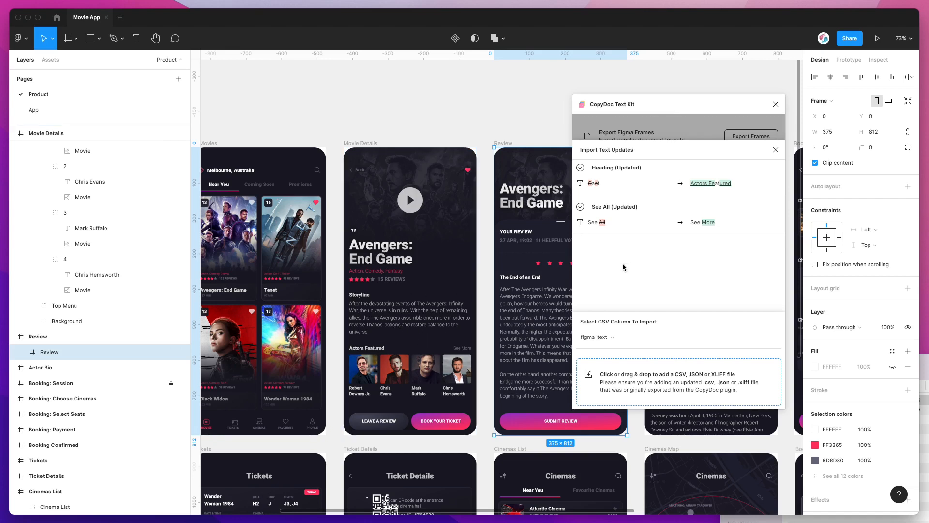
mouse_move(485, 282)
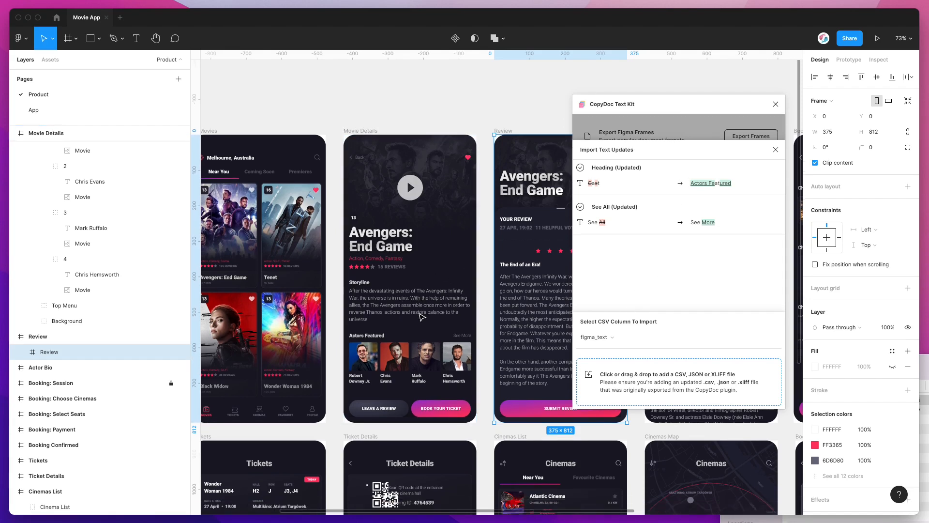
scroll("right", 3)
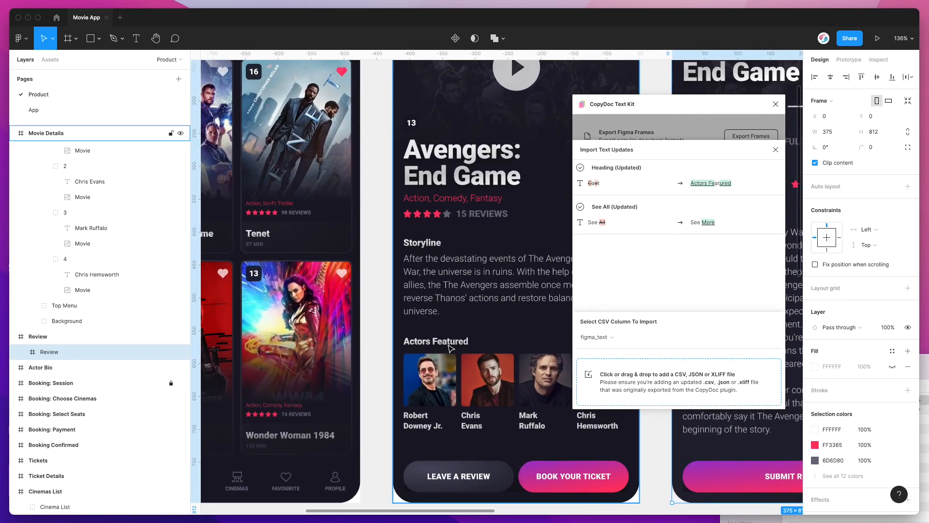
- Select the Cast and Storyline blocks together for a quick export of their eight text layers
left_click(436, 341)
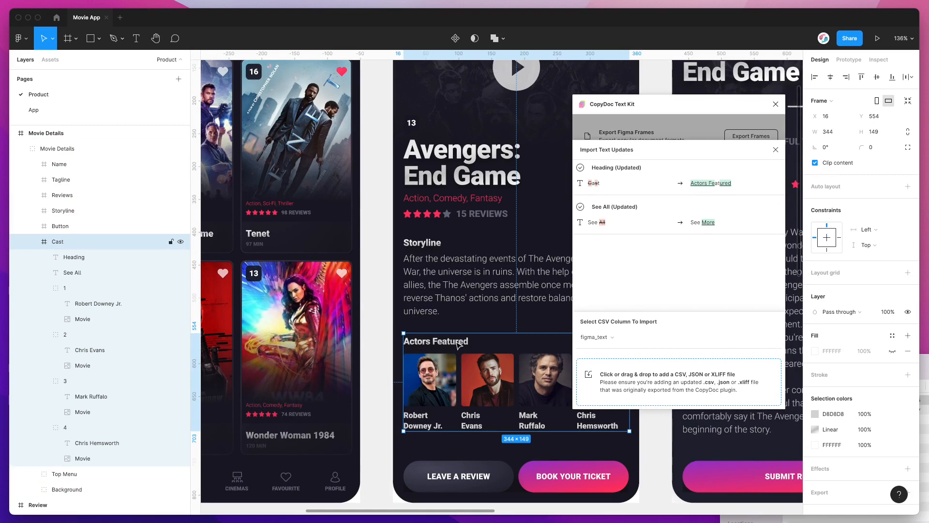
left_click(63, 211)
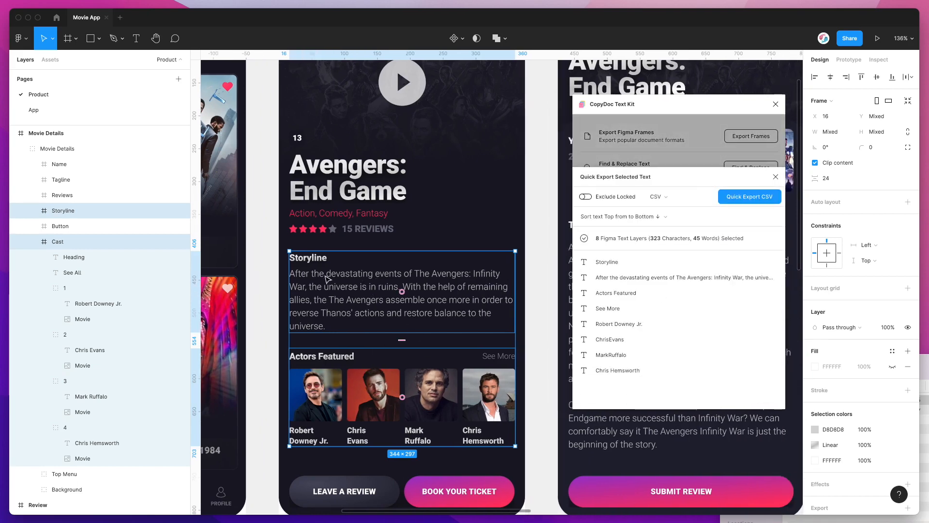
mouse_move(649, 270)
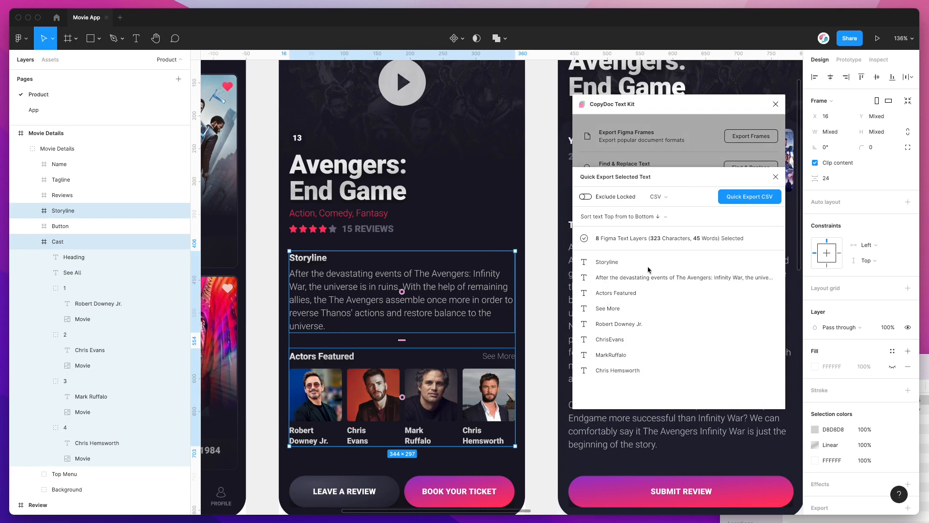
mouse_move(623, 274)
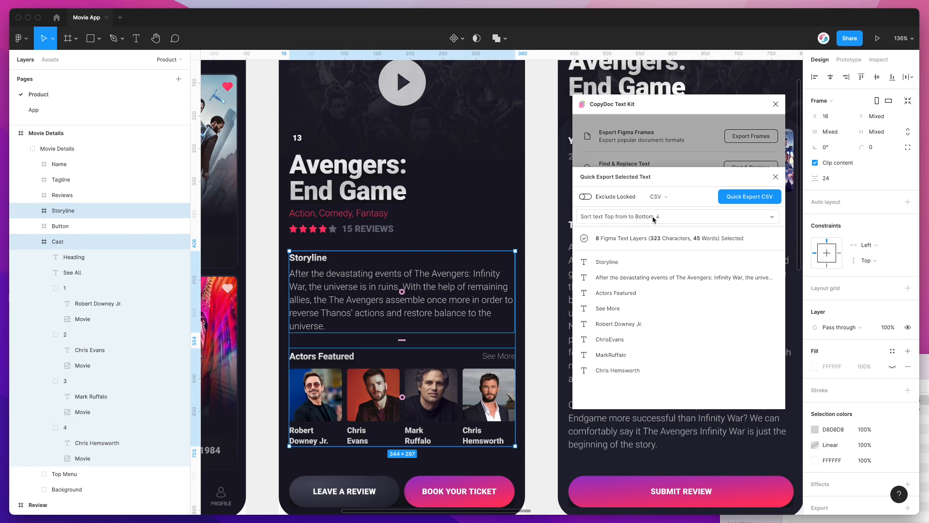
- Sort the eight exported text layers alphabetically A–Z, from Actors Featured to Storyline
left_click(676, 215)
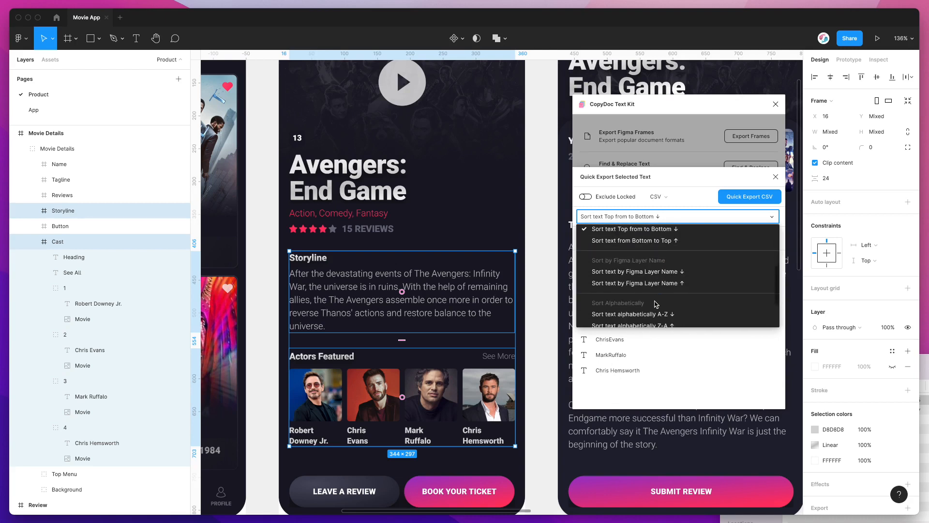
mouse_move(647, 281)
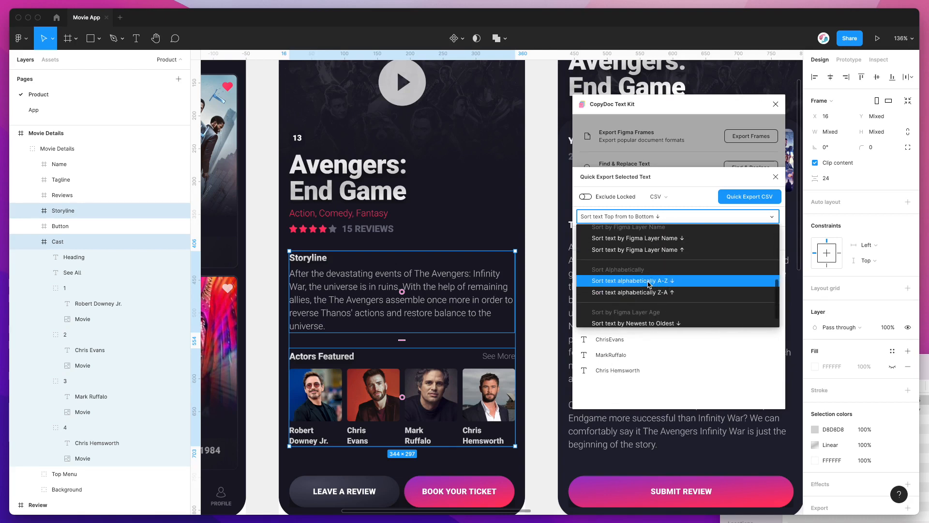
left_click(627, 281)
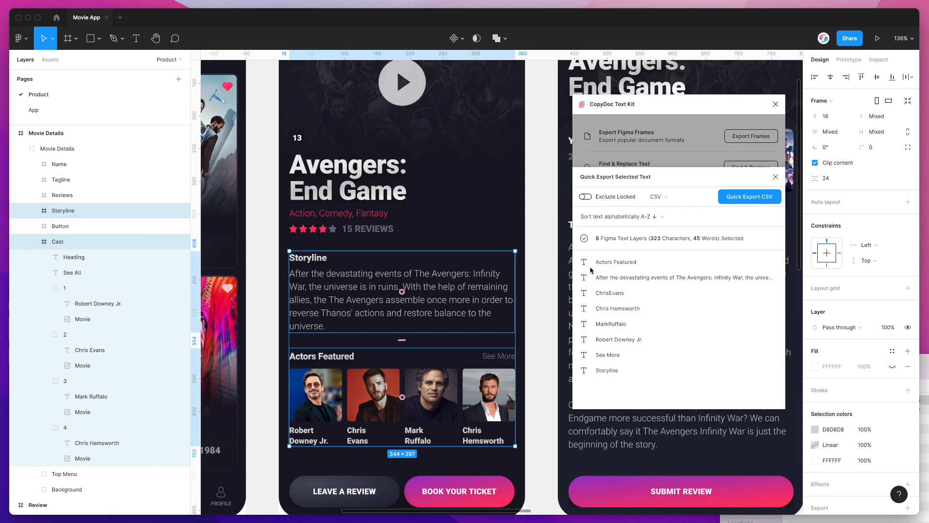
mouse_move(615, 273)
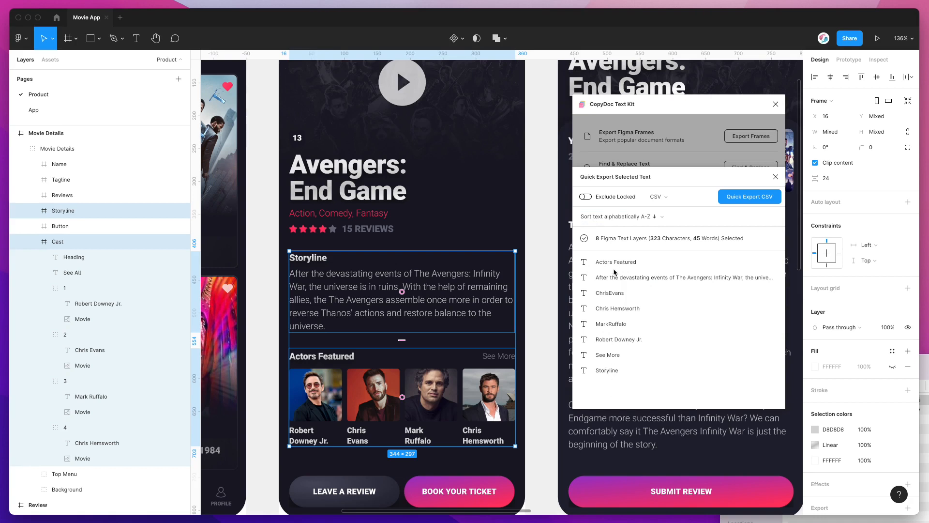
mouse_move(611, 356)
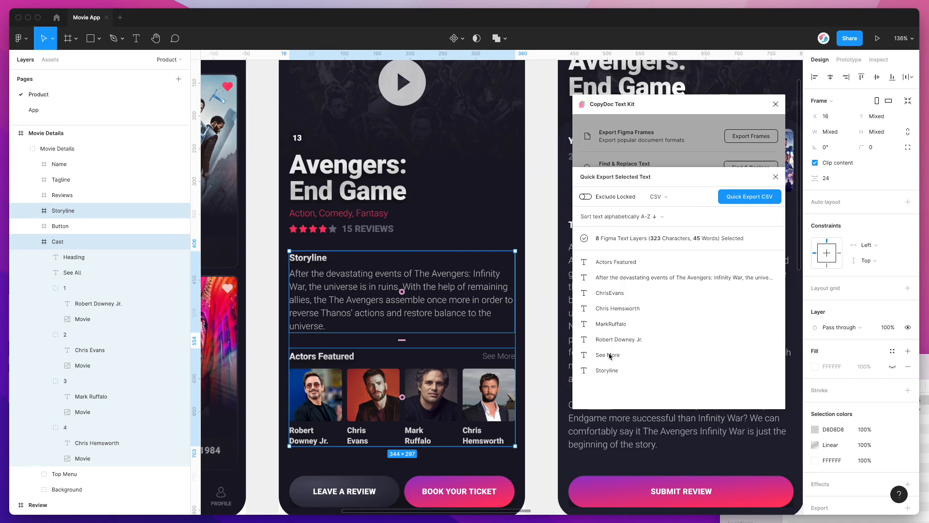
mouse_move(644, 287)
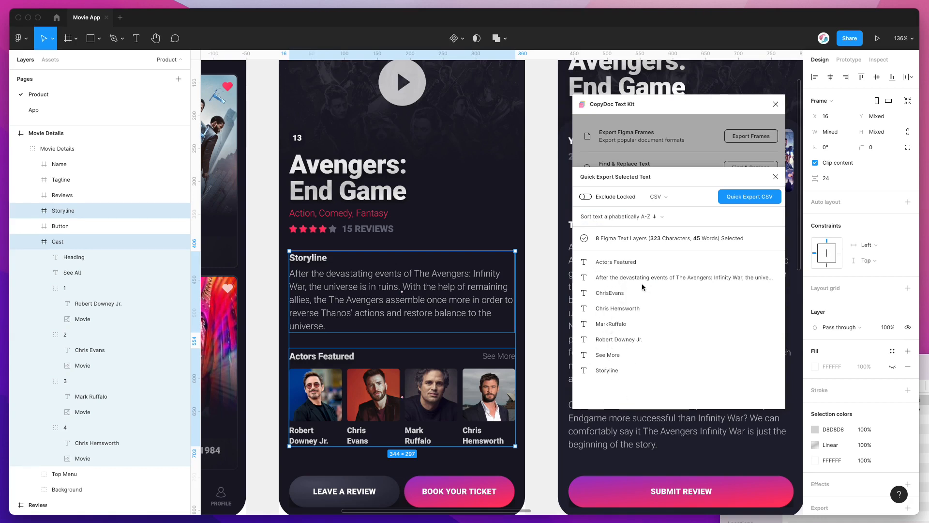
- Quick Export the layers as CSV and review the Actors Featured entry in Numbers
left_click(749, 196)
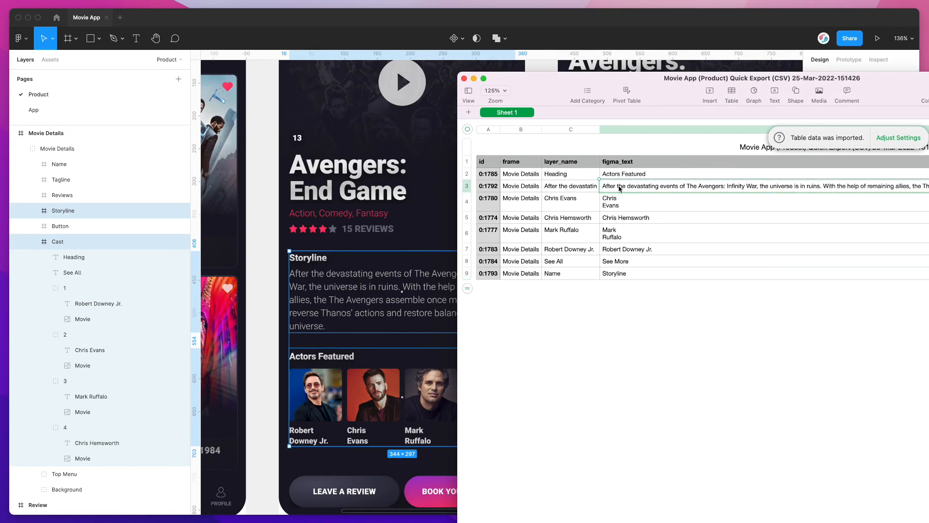
left_click(624, 173)
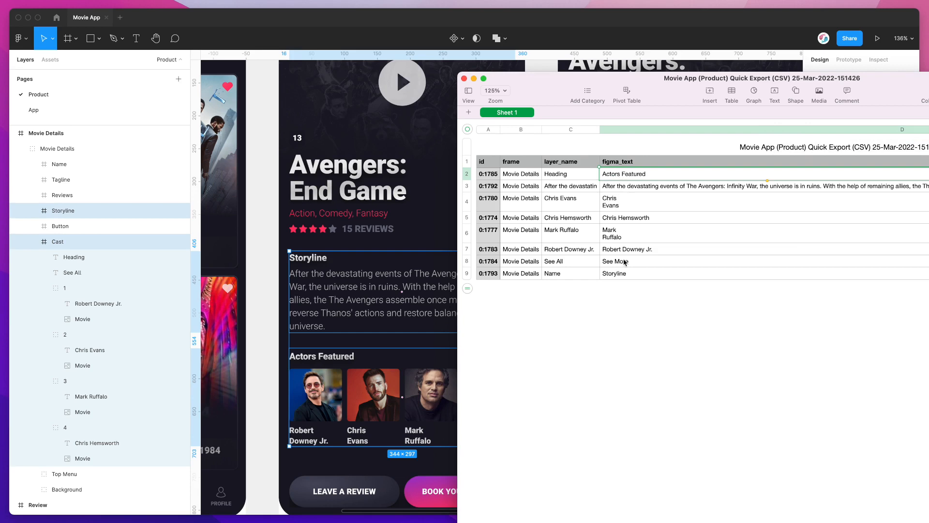
mouse_move(663, 207)
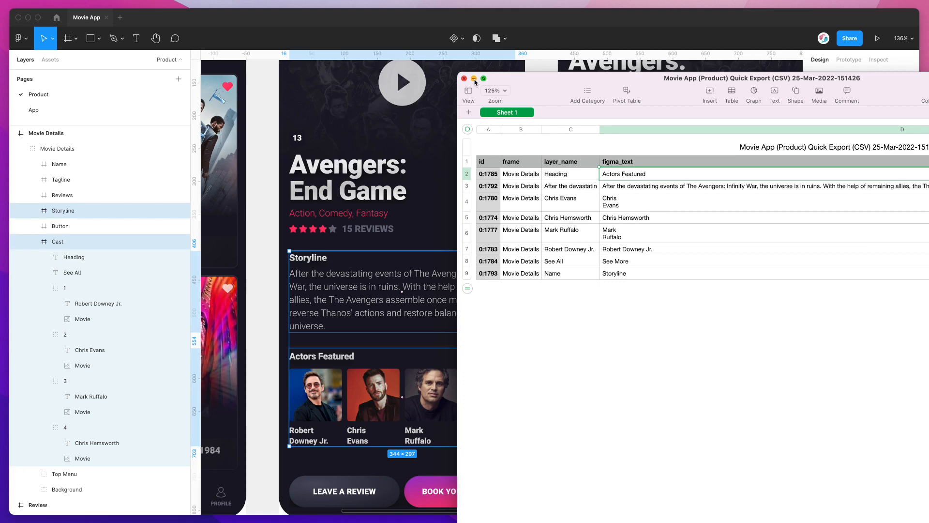
- Close the Numbers spreadsheet and dismiss the export-ready notice in CopyDoc
left_click(465, 77)
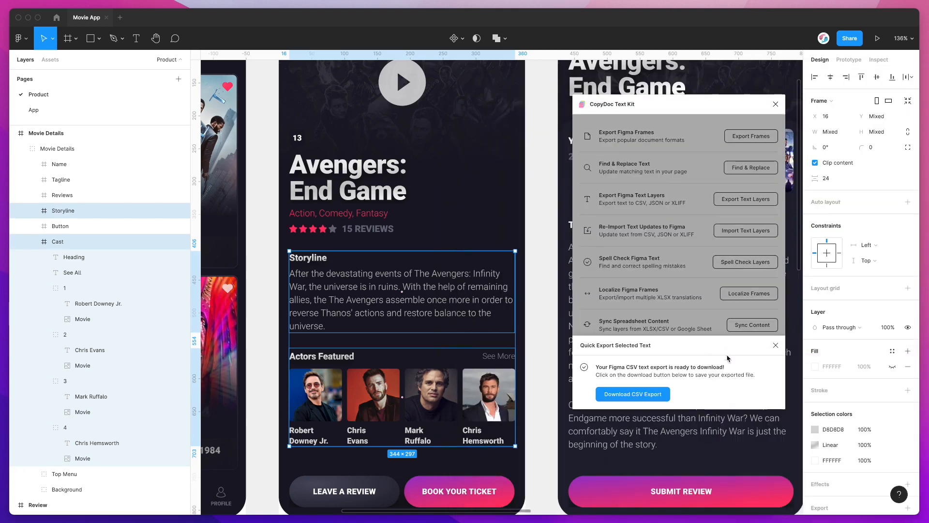
left_click(775, 345)
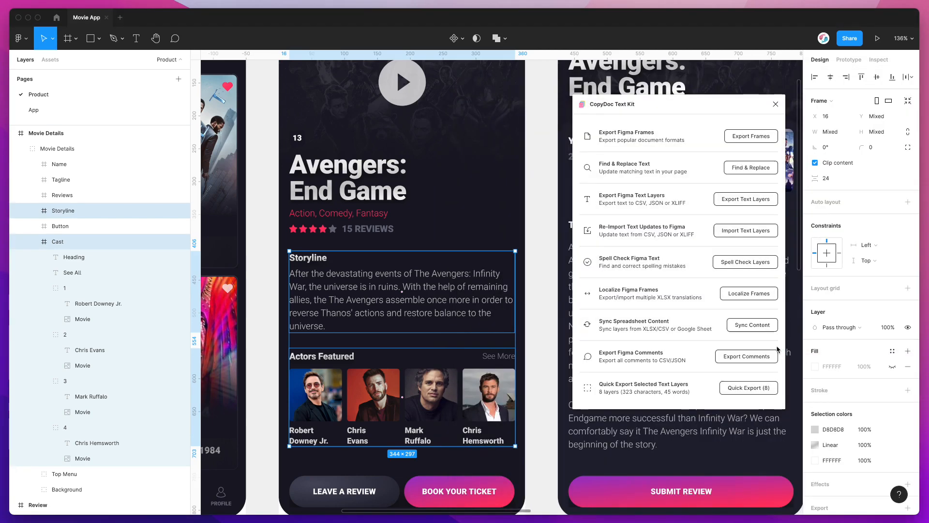
mouse_move(693, 108)
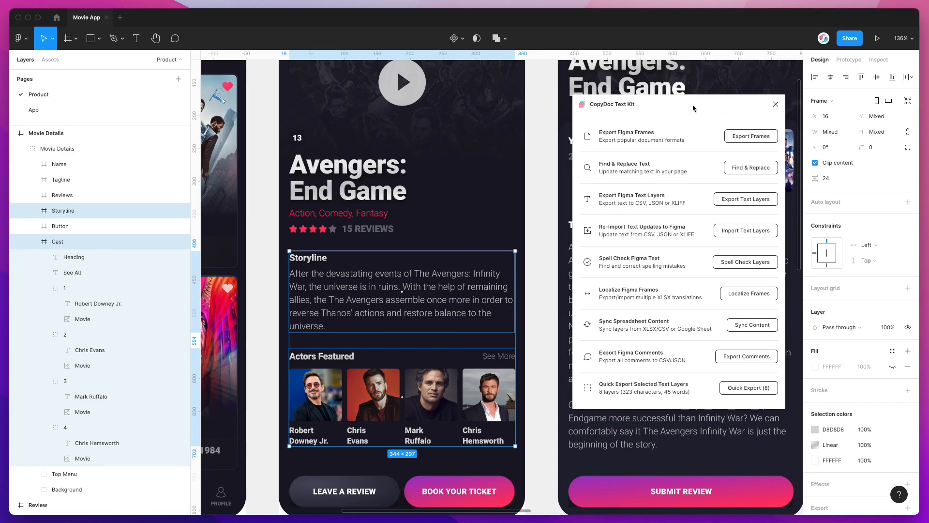